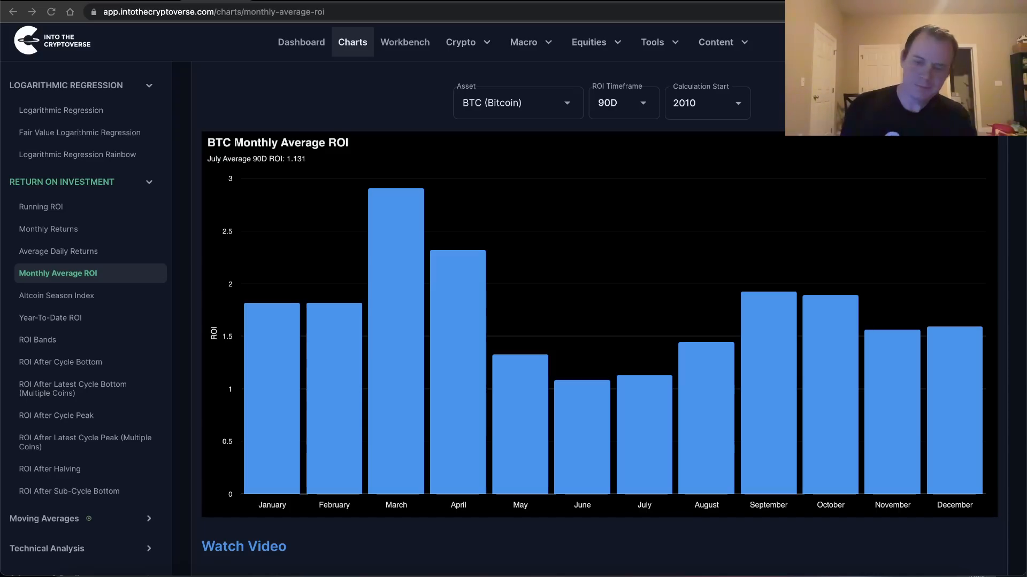
mouse_move(892, 407)
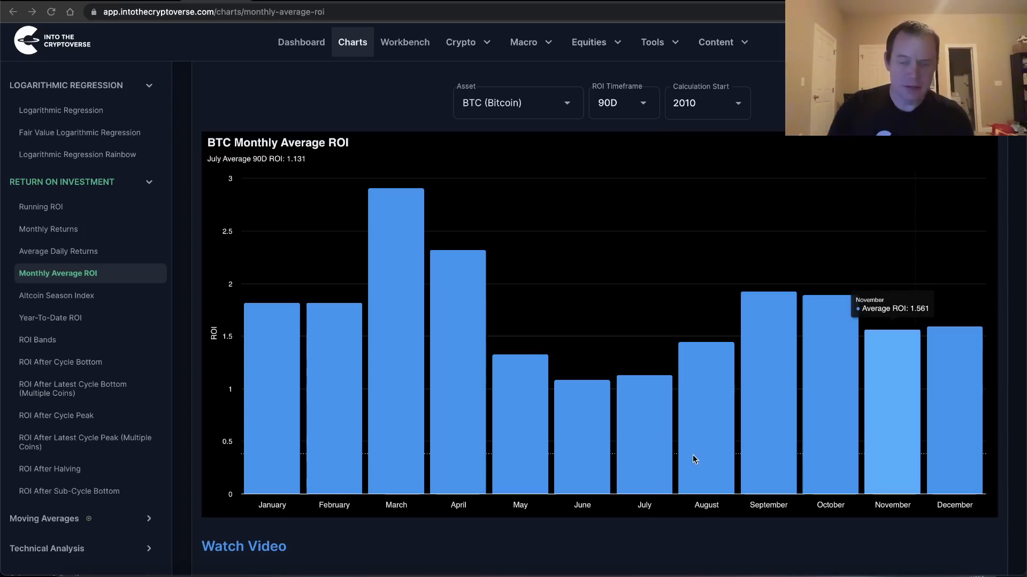
mouse_move(703, 118)
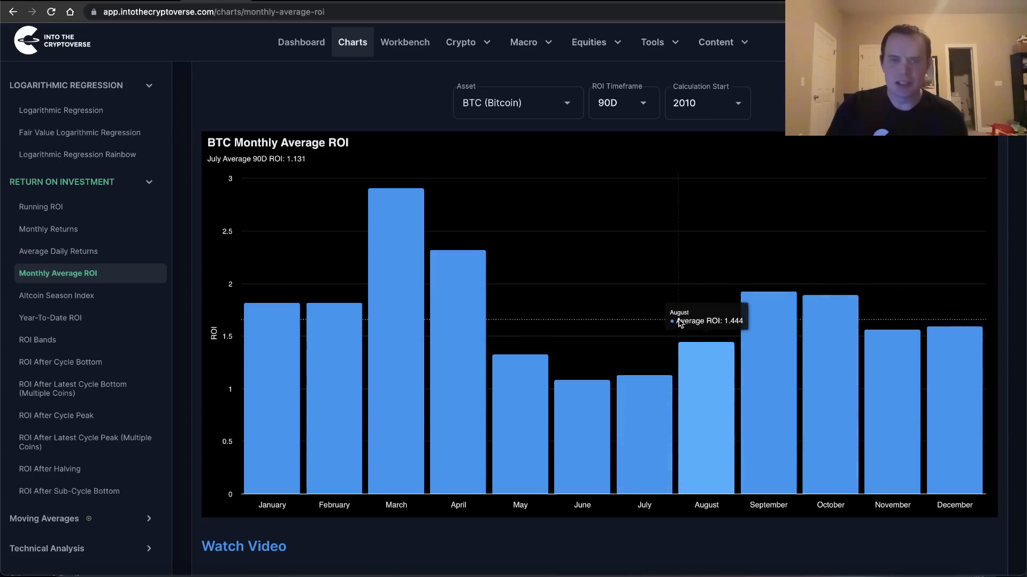
mouse_move(635, 421)
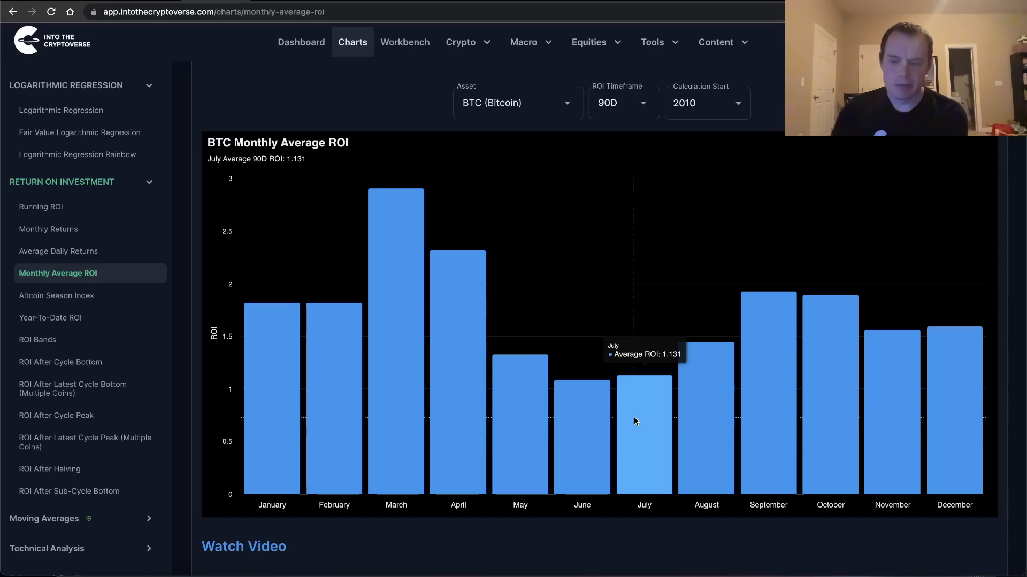
mouse_move(761, 283)
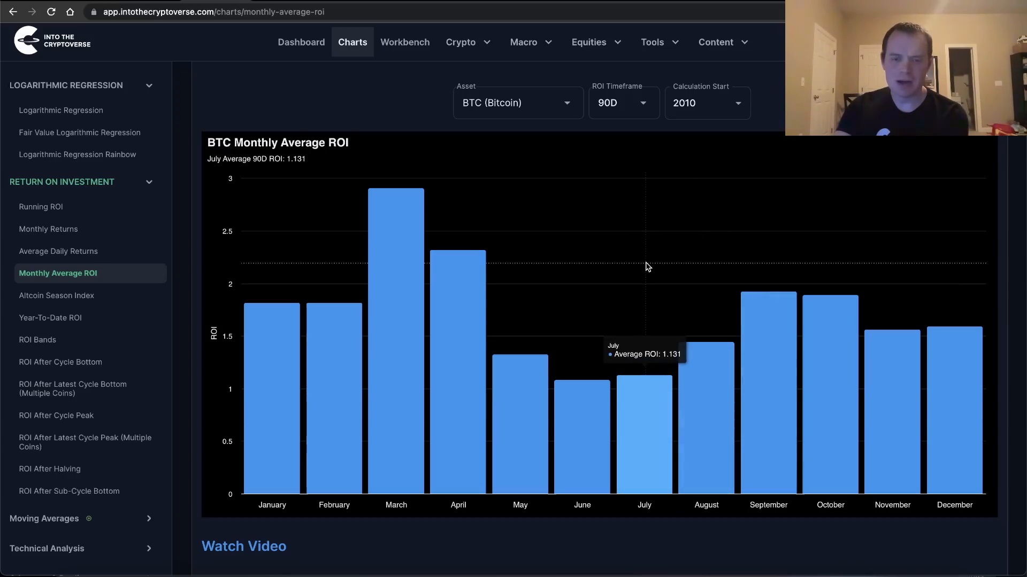
mouse_move(582, 413)
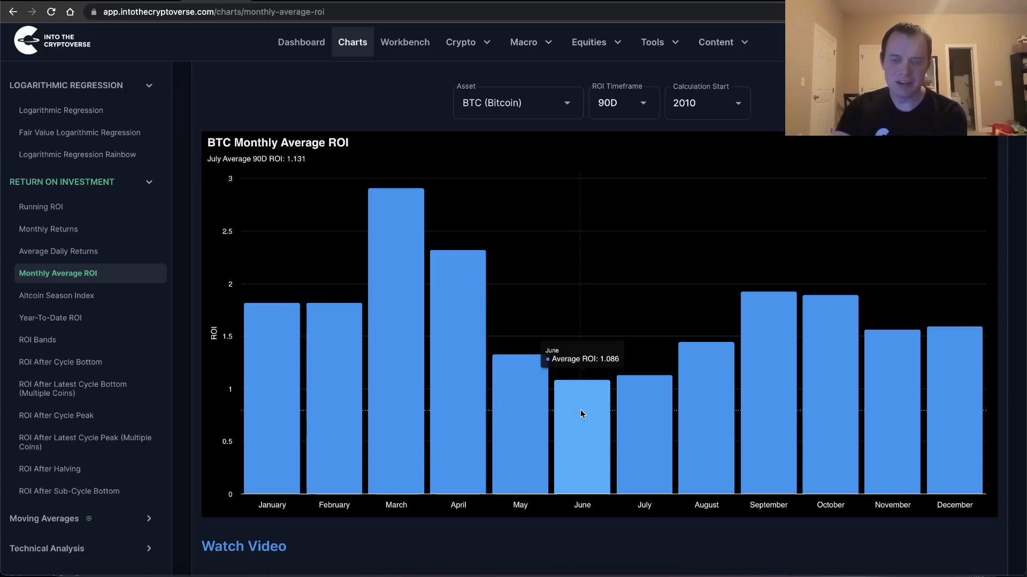
mouse_move(953, 423)
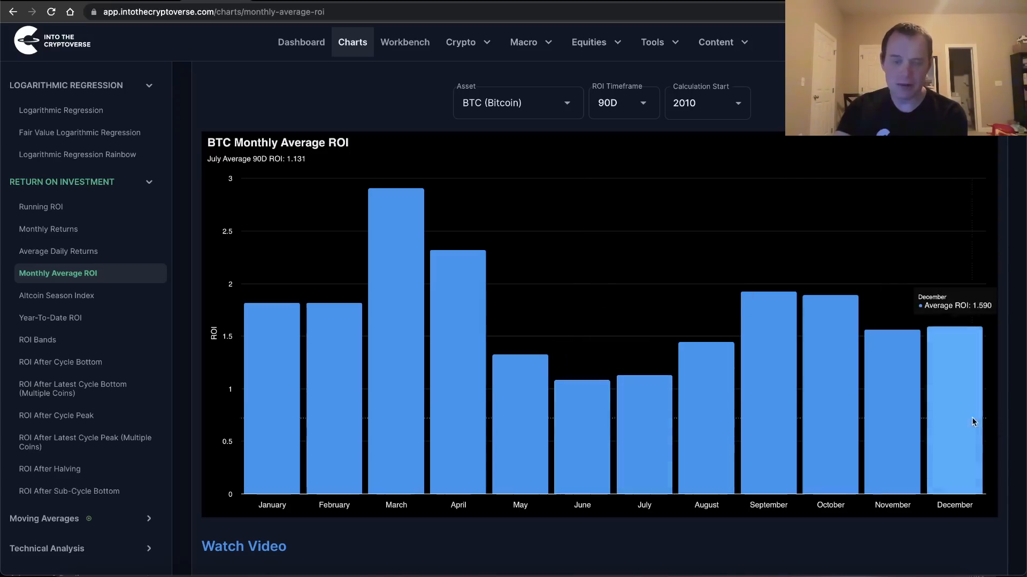
mouse_move(644, 122)
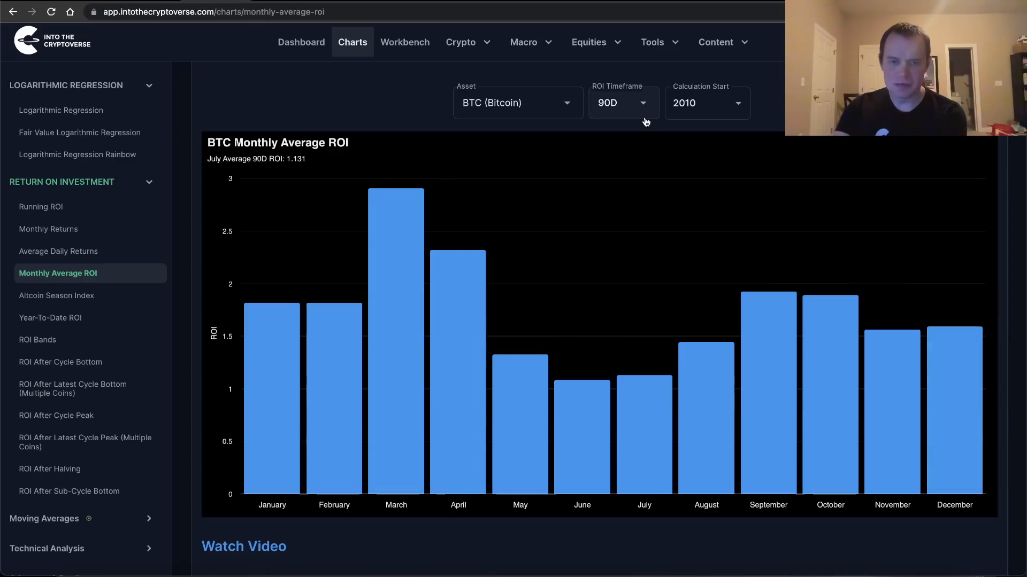
mouse_move(596, 322)
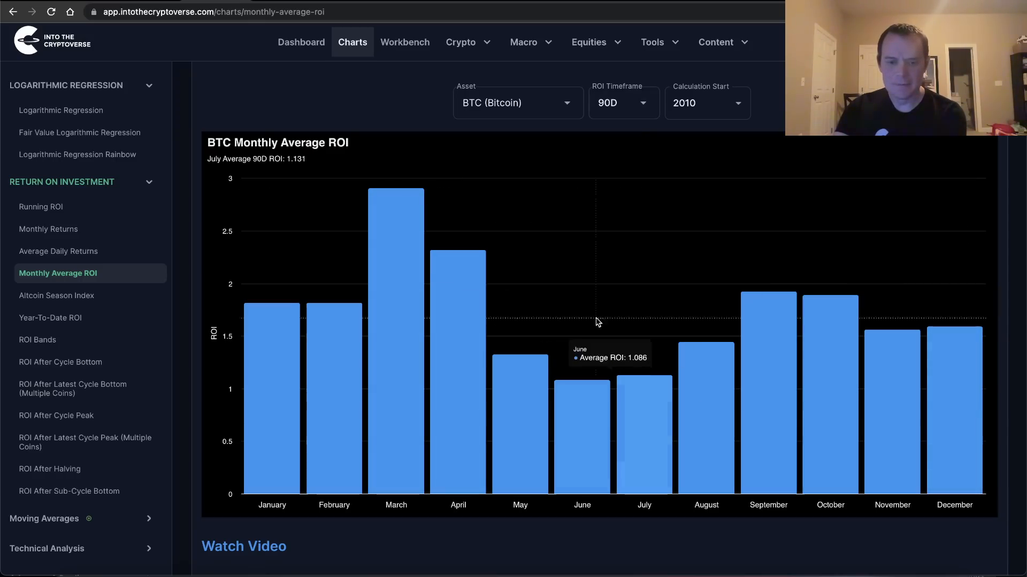
mouse_move(579, 444)
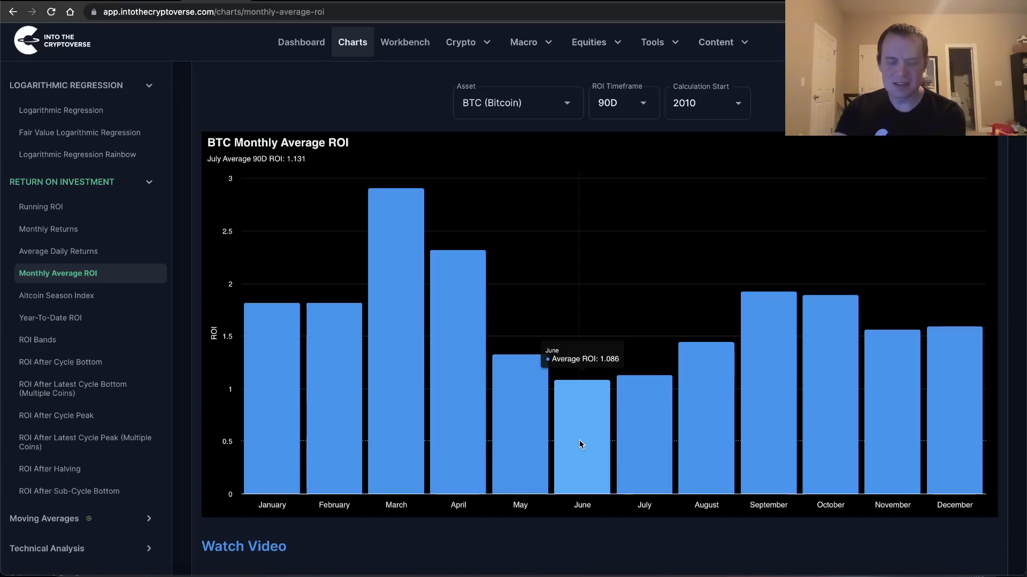
mouse_move(663, 435)
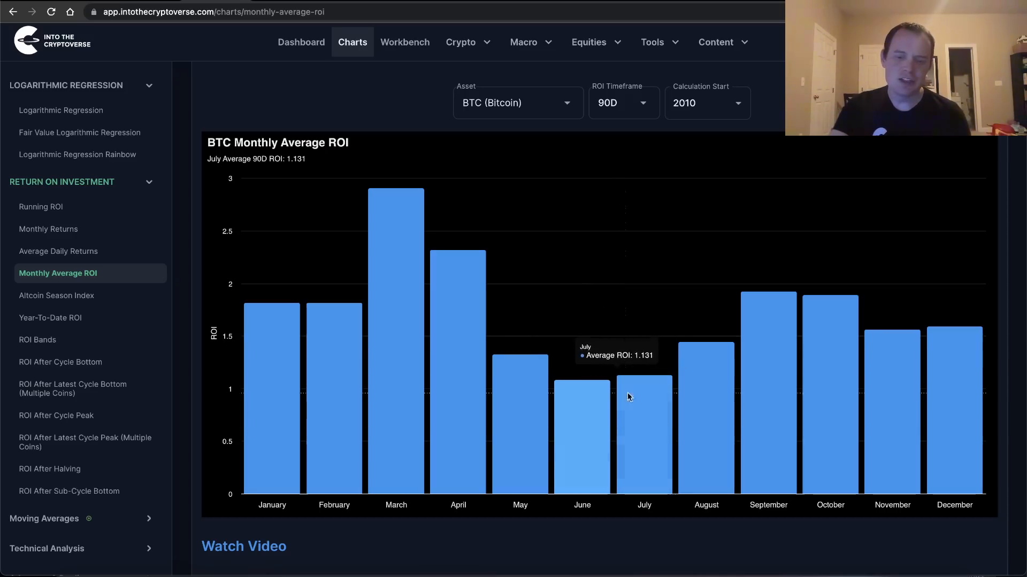
mouse_move(670, 436)
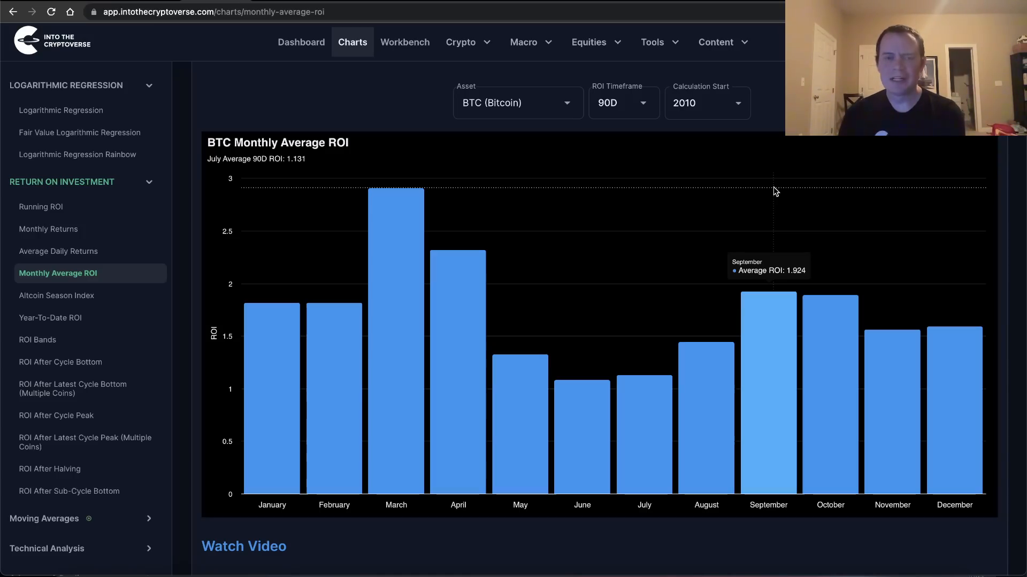
mouse_move(762, 188)
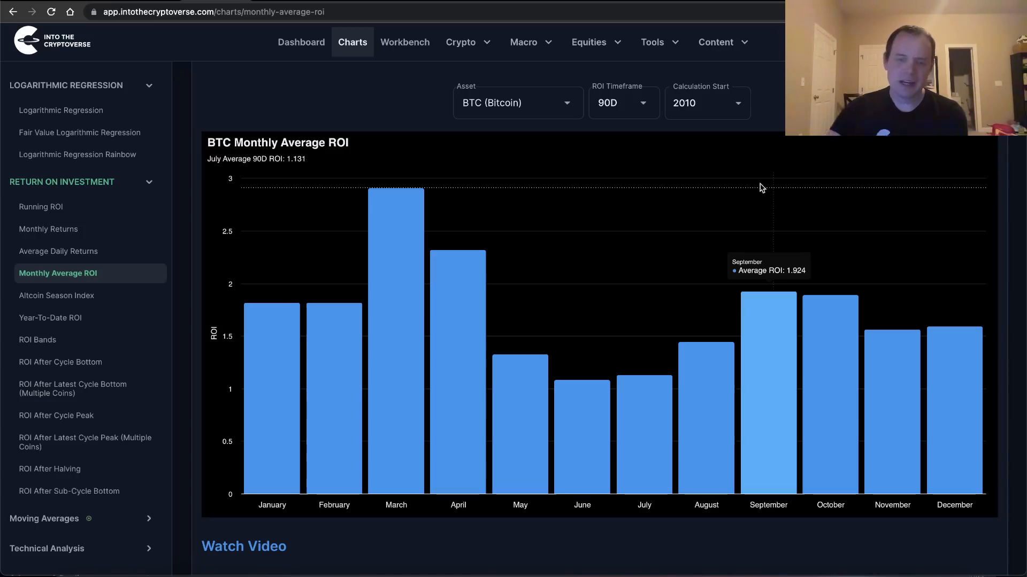
mouse_move(586, 457)
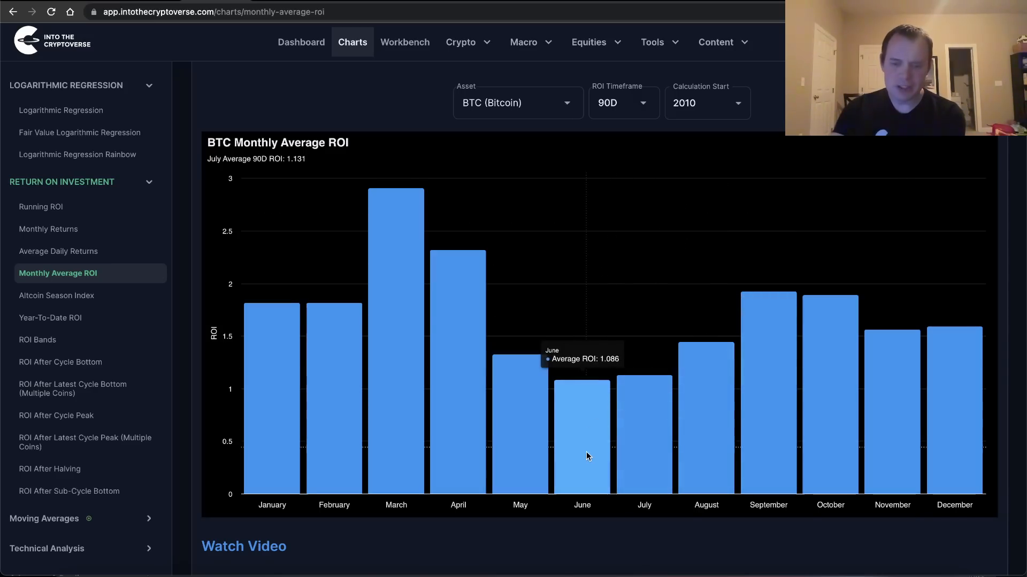
mouse_move(768, 358)
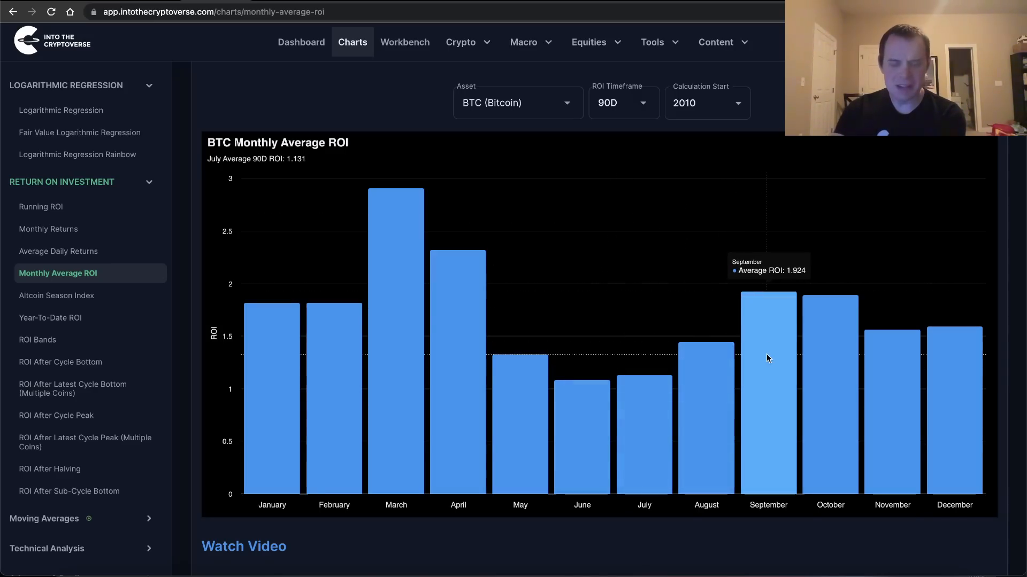
mouse_move(129, 318)
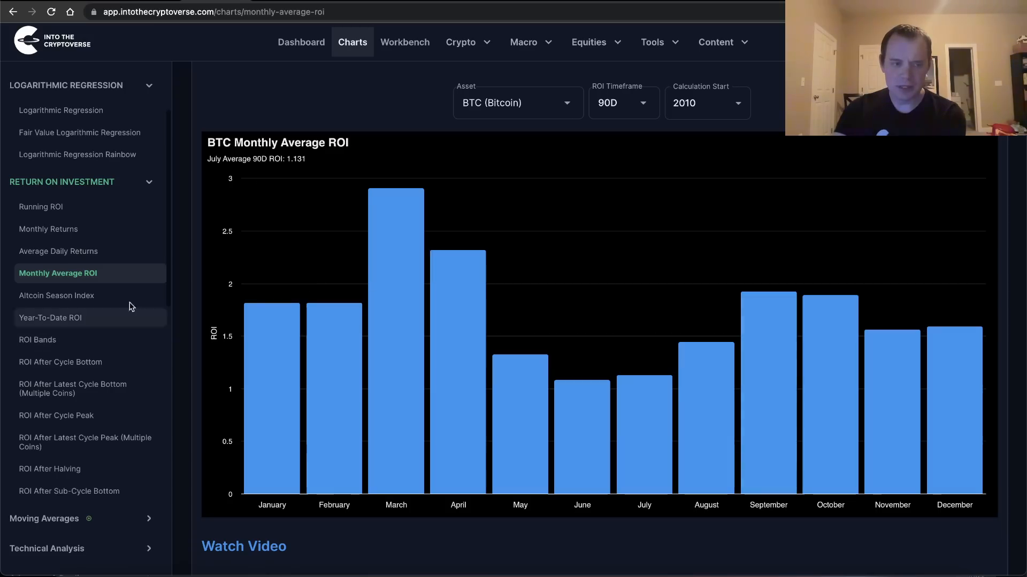
Show the BTC Monthly Returns table down to its Avg ± Sd row since 2010.
click(48, 229)
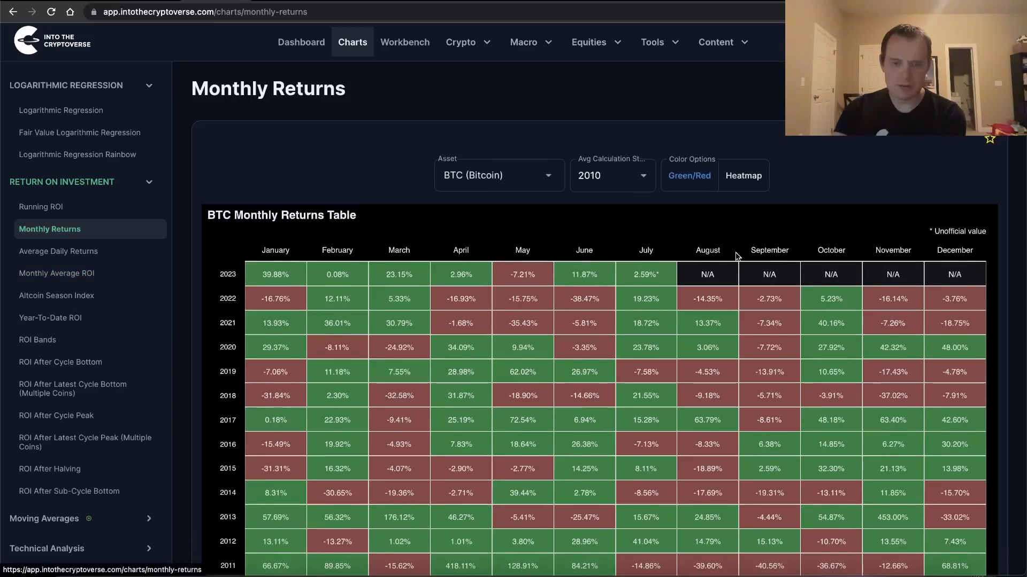
scroll(down, 3)
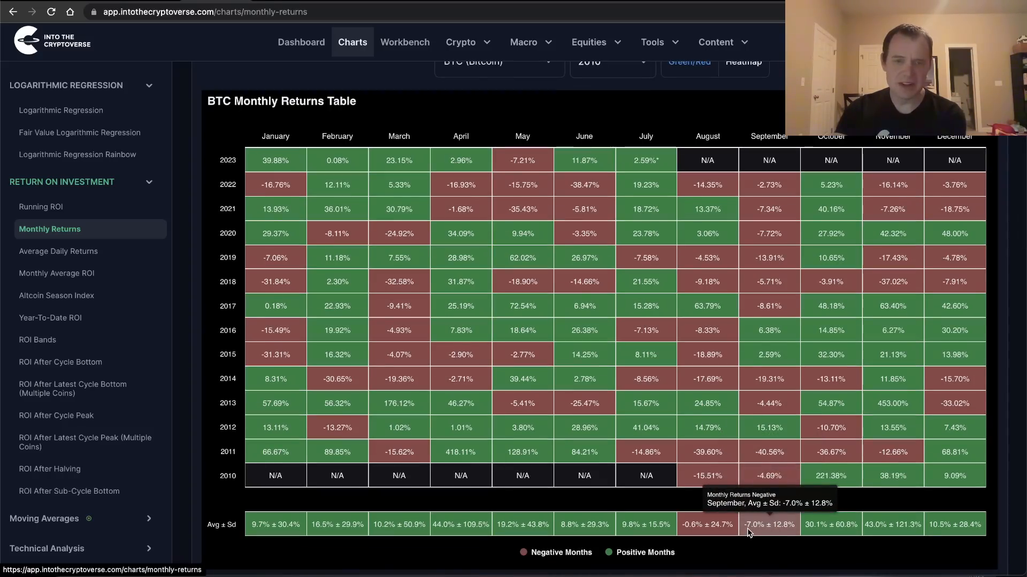
mouse_move(790, 530)
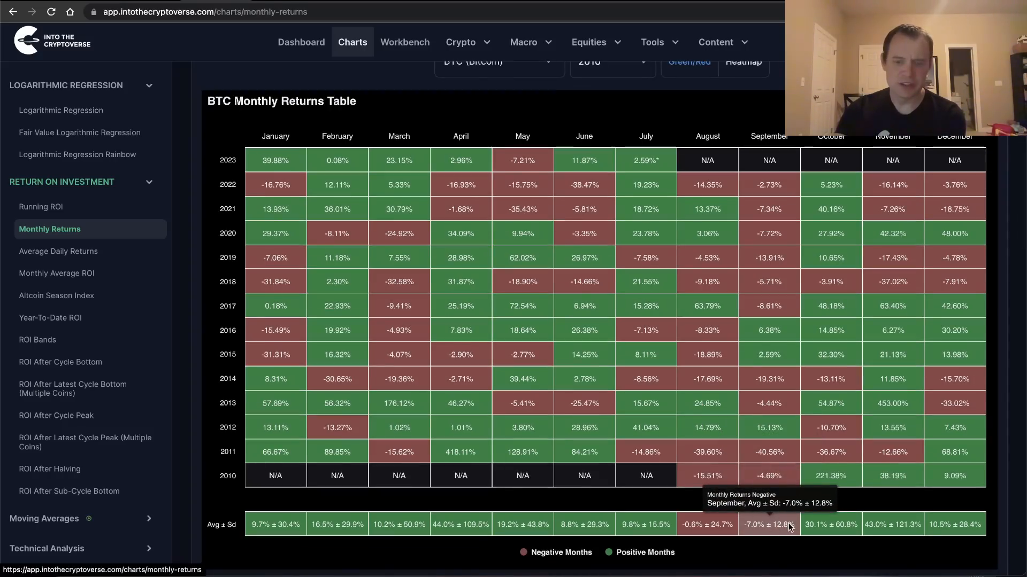
Go back to the BTC Monthly Average ROI chart at 90D from 2010.
click(57, 272)
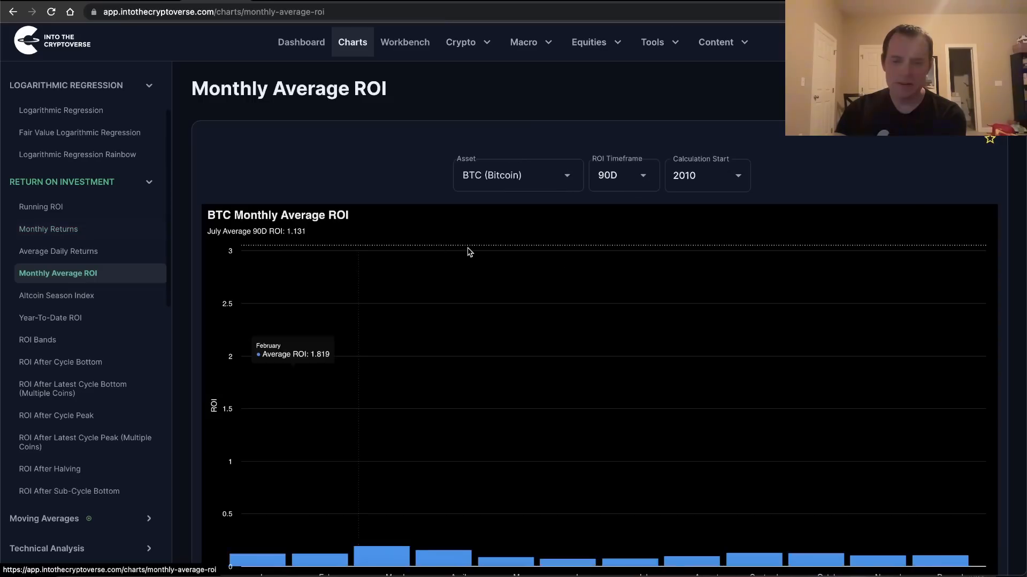
scroll(down, 3)
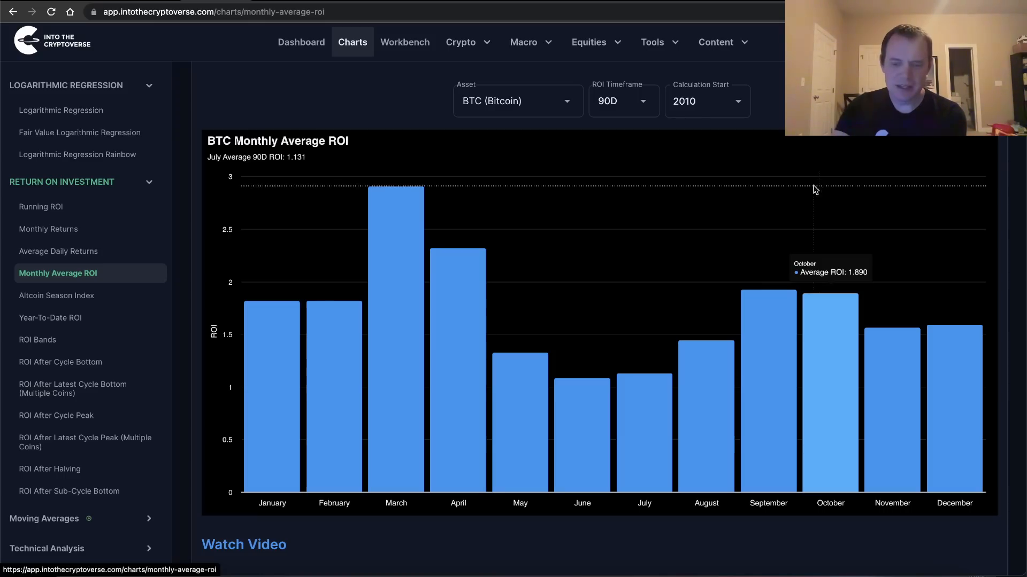
mouse_move(669, 444)
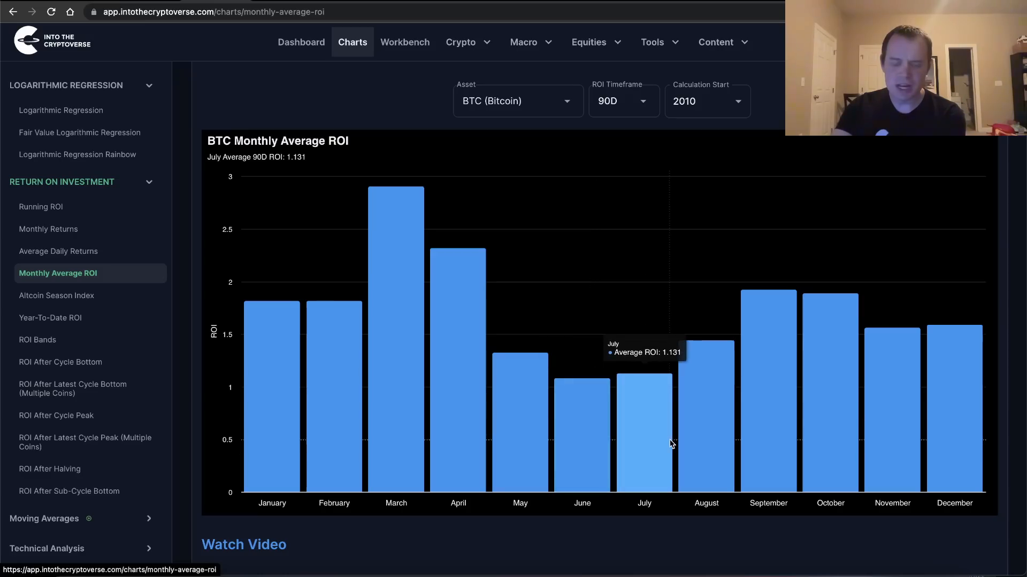
mouse_move(640, 424)
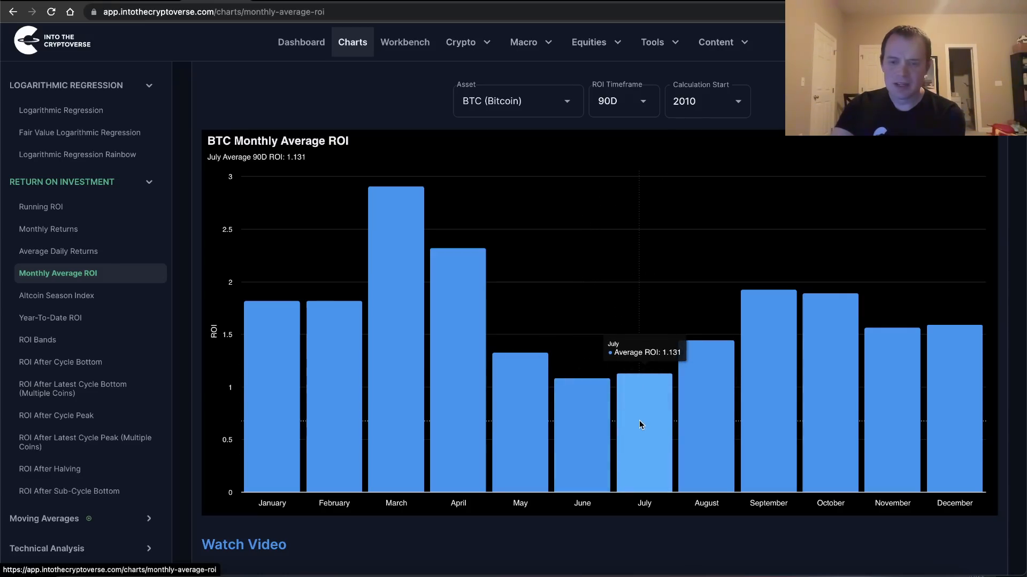
mouse_move(752, 394)
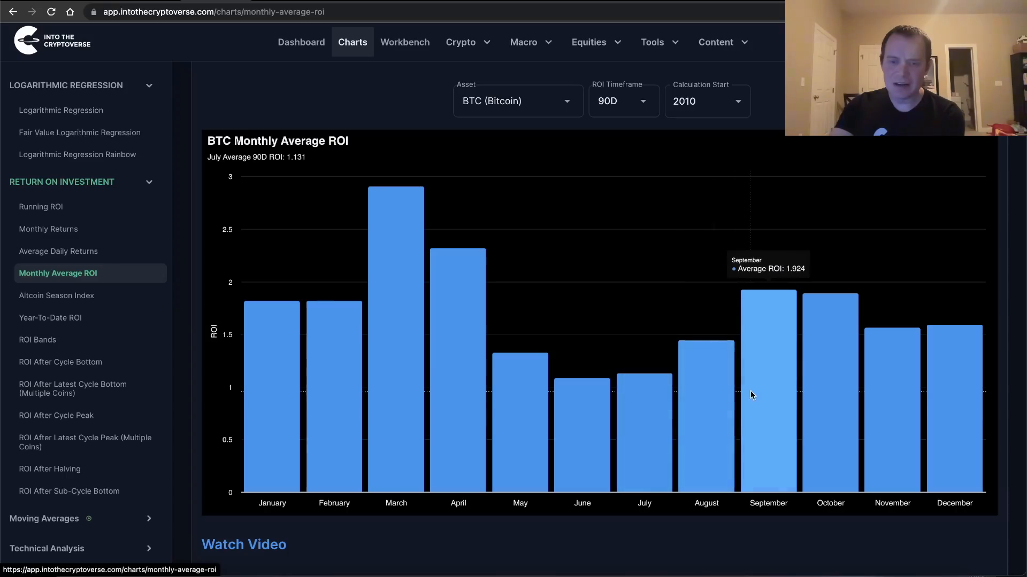
mouse_move(824, 389)
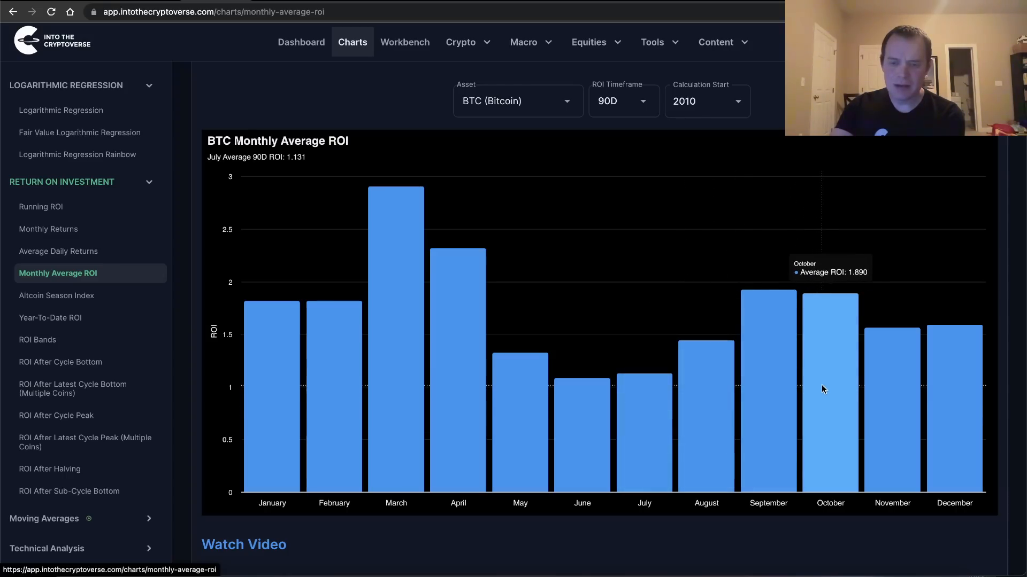
mouse_move(856, 311)
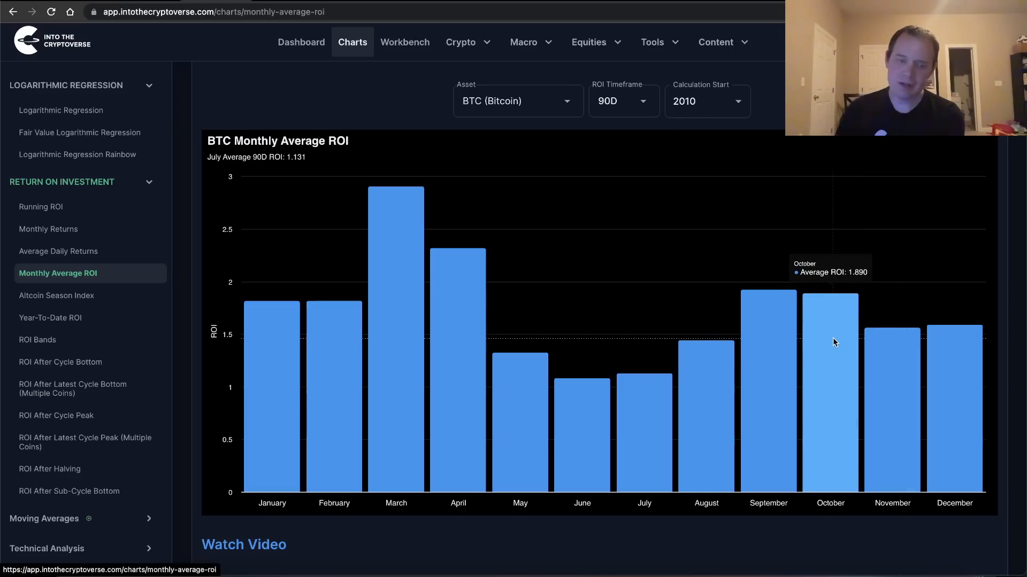
mouse_move(311, 331)
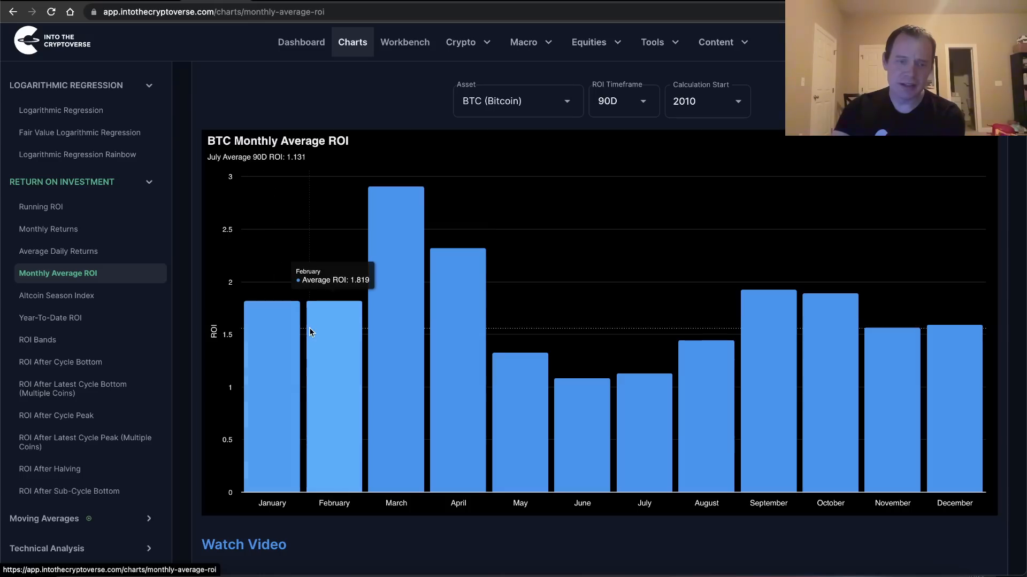
mouse_move(389, 309)
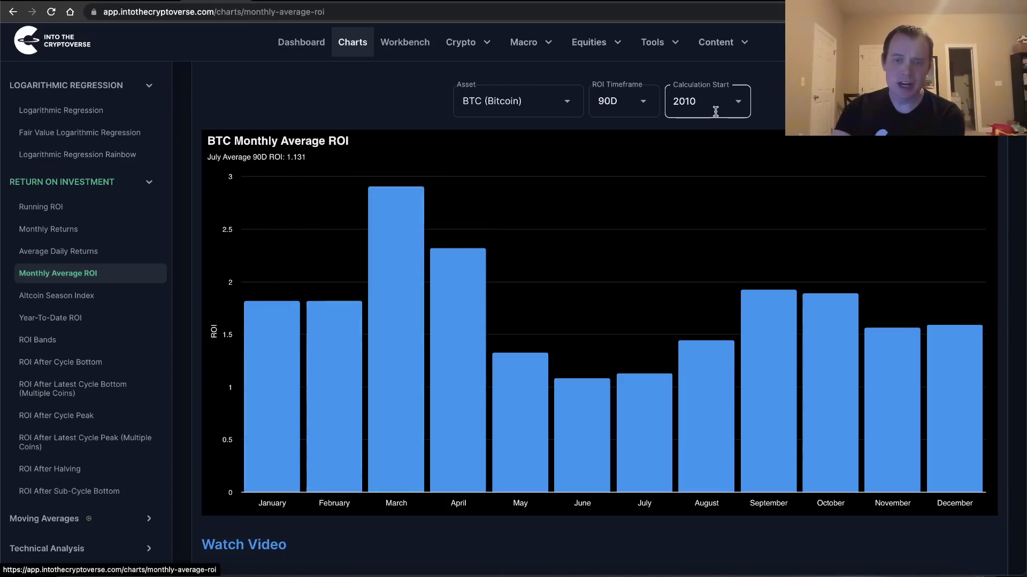
mouse_move(401, 232)
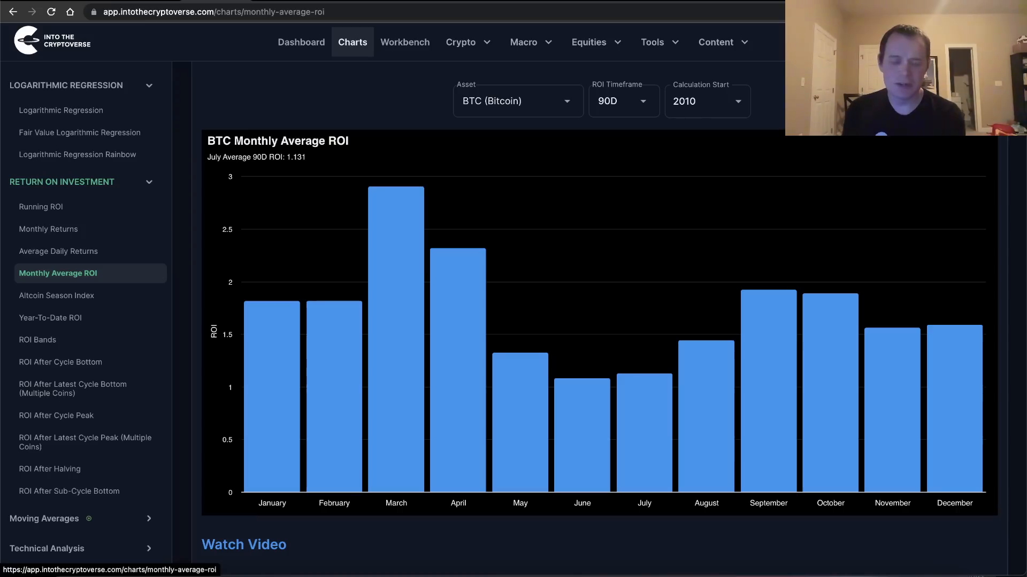
mouse_move(57, 295)
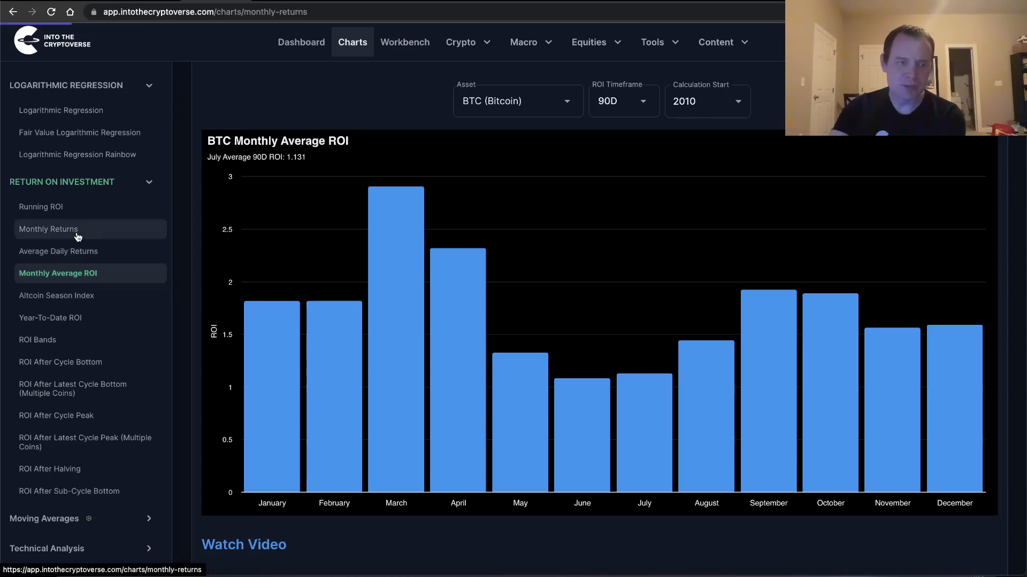
click(48, 229)
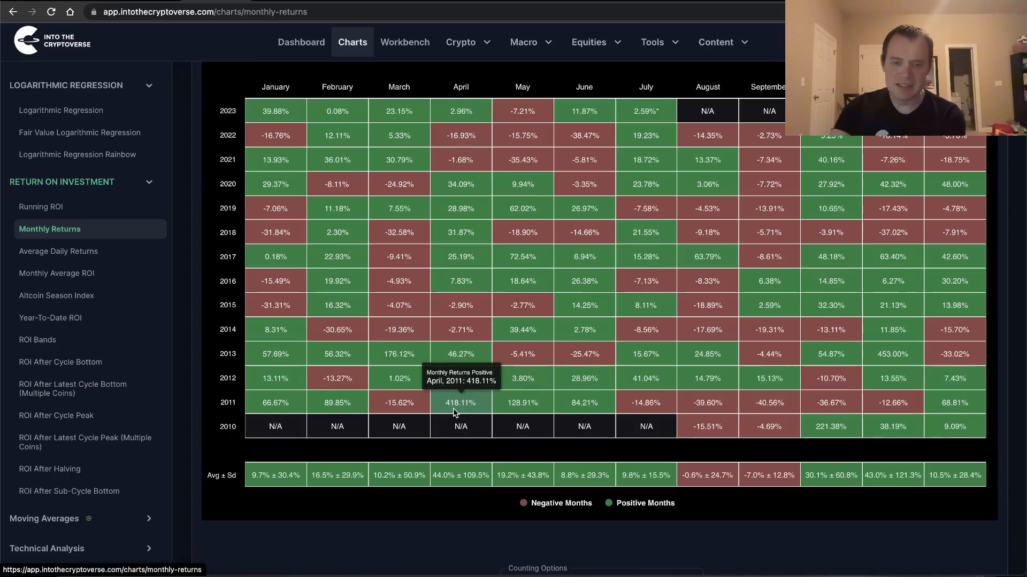
mouse_move(830, 427)
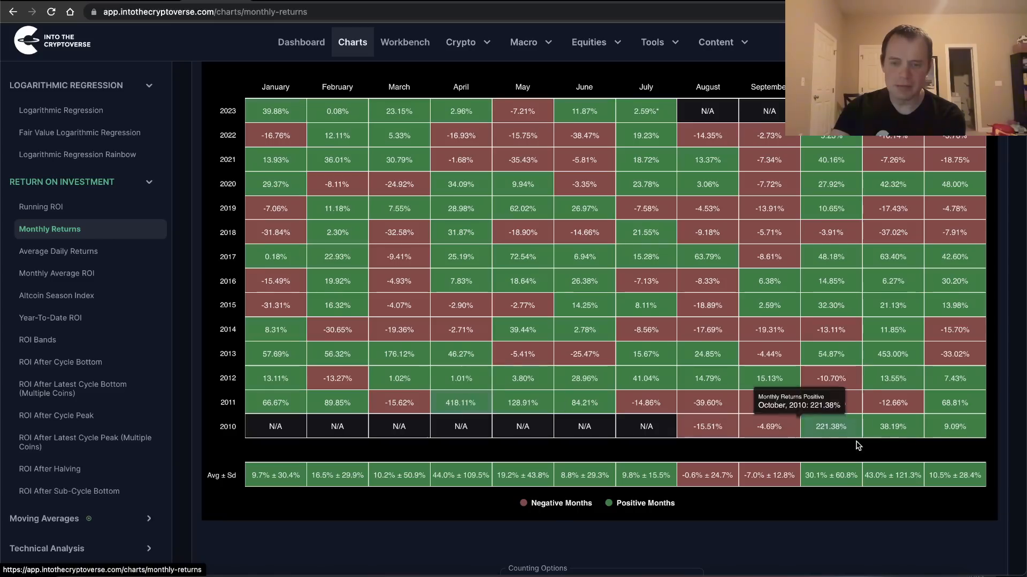
mouse_move(460, 402)
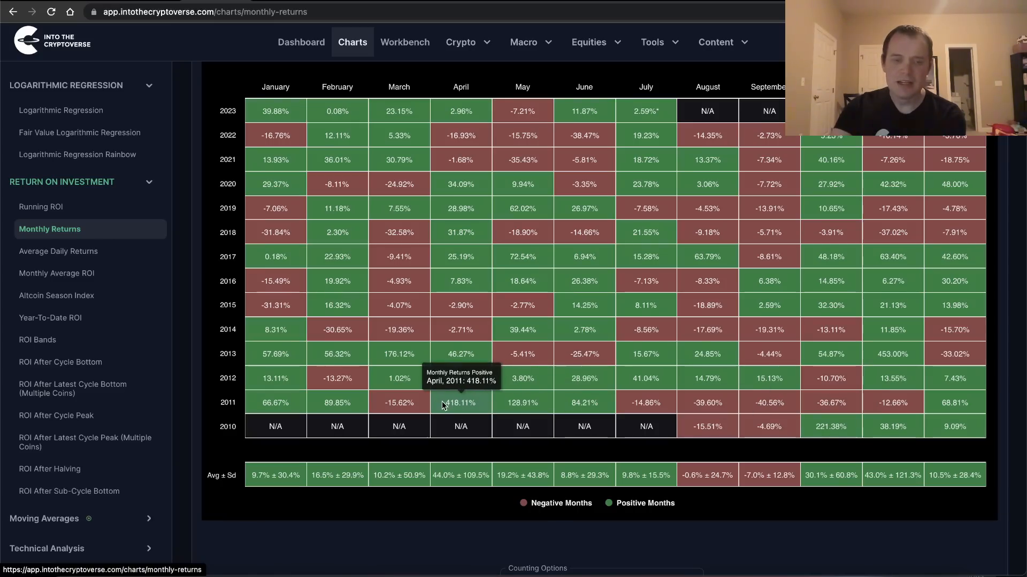
Reopen the Monthly Average ROI chart, try a 365D timeframe, then settle on 90D from 2010.
click(57, 273)
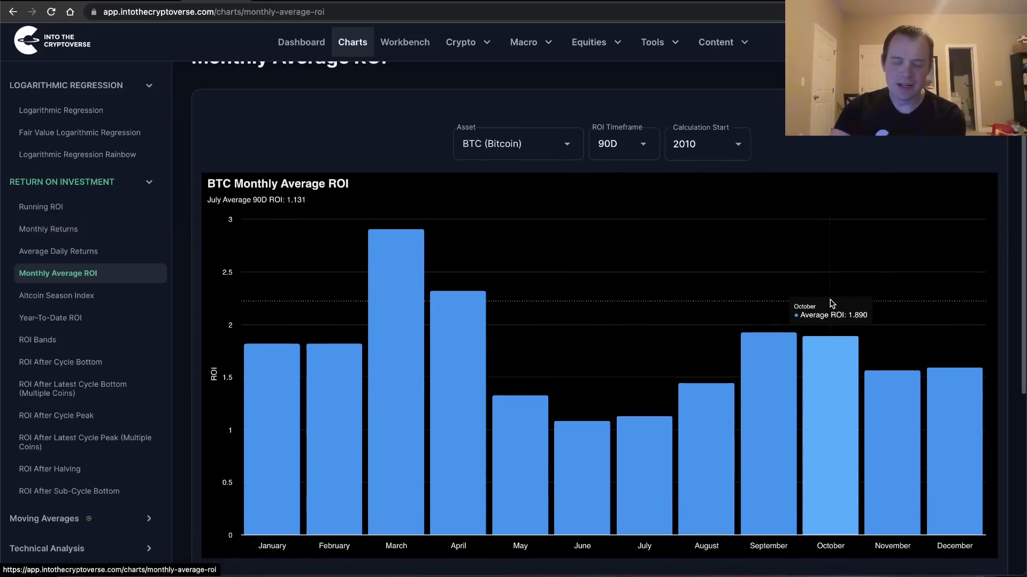
click(623, 144)
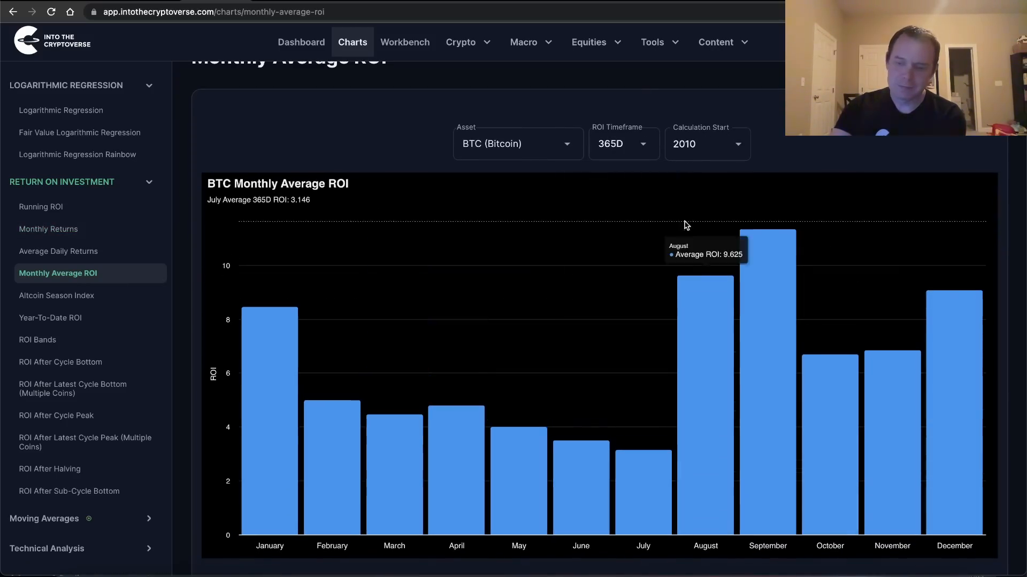
mouse_move(628, 154)
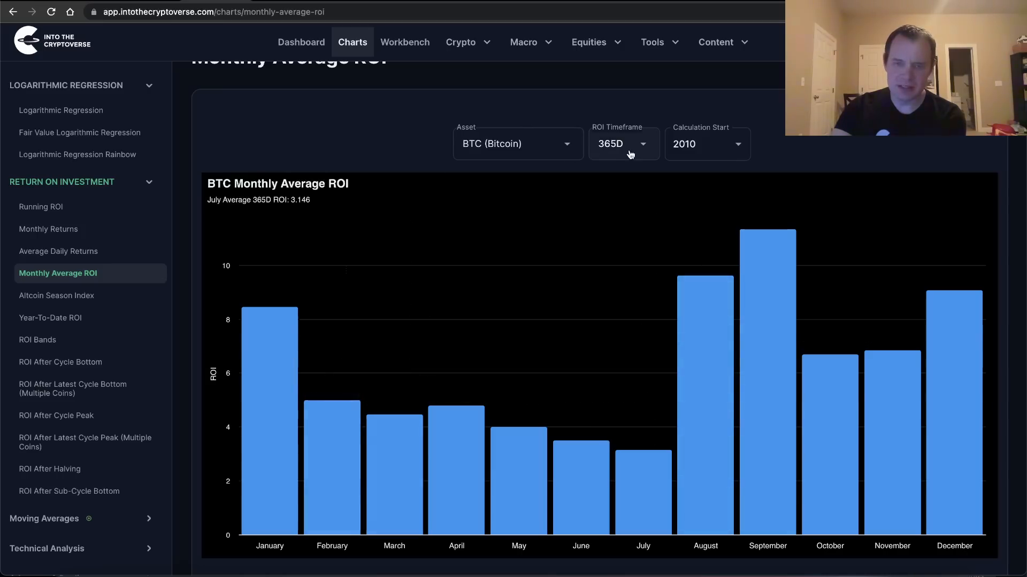
click(623, 143)
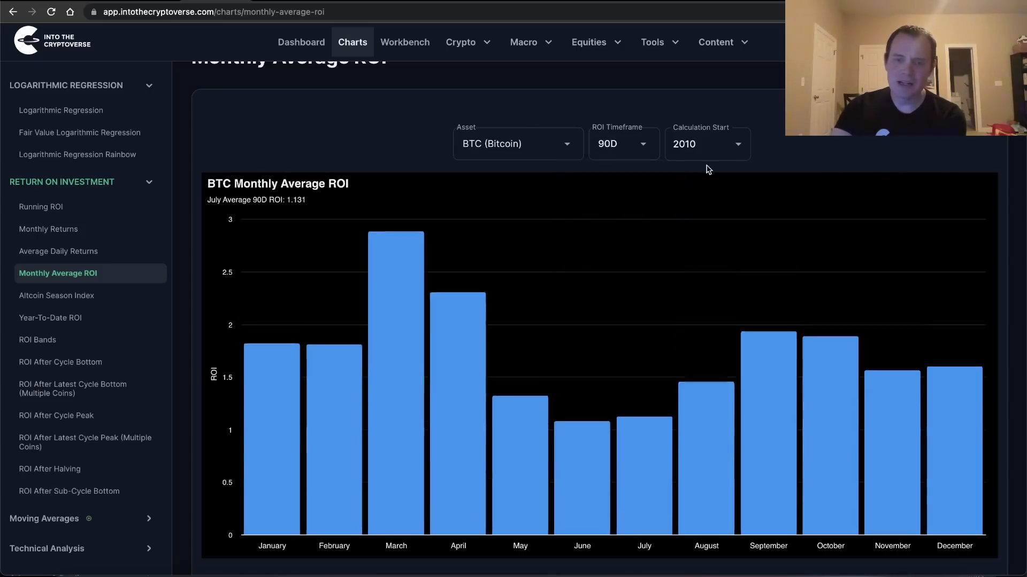
Try calculation start years 2012 and 2016, then set Calculation Start to 2014.
click(707, 144)
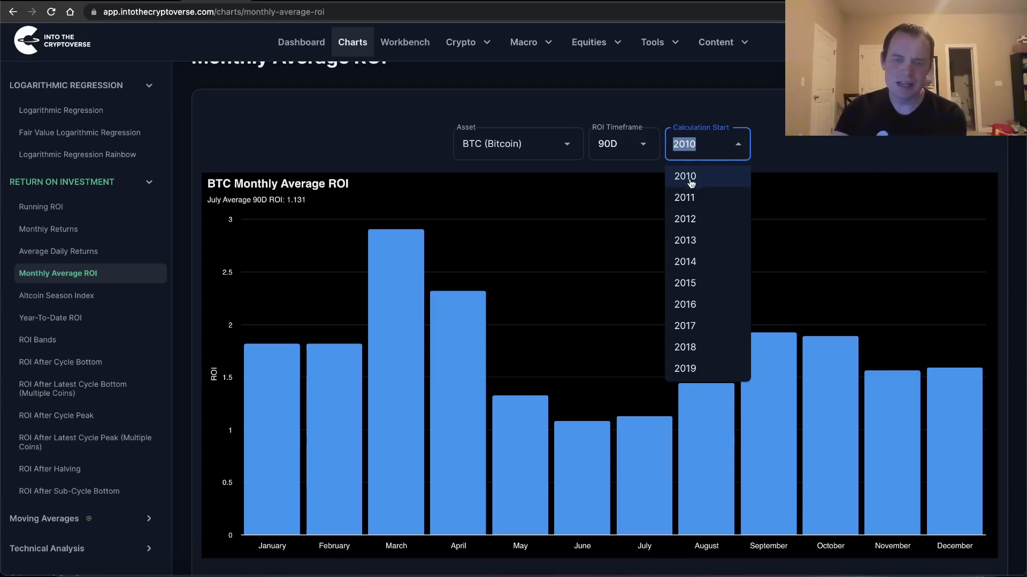
mouse_move(684, 218)
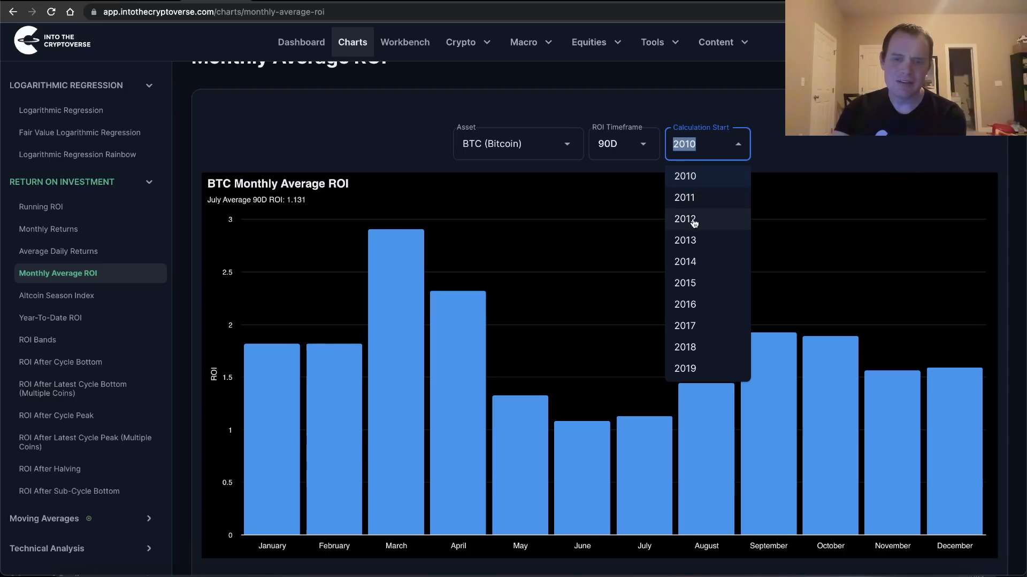
click(684, 218)
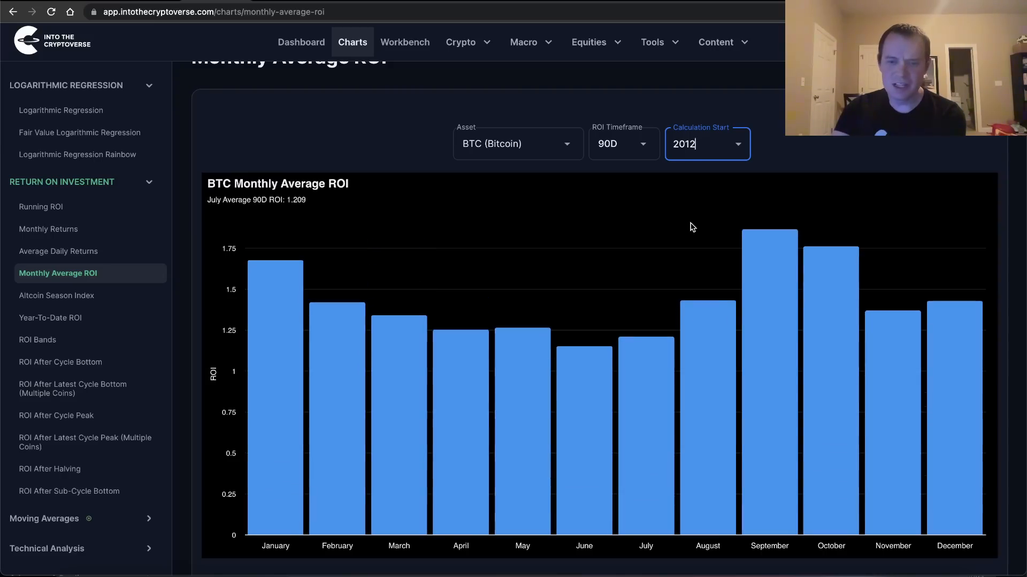
mouse_move(605, 377)
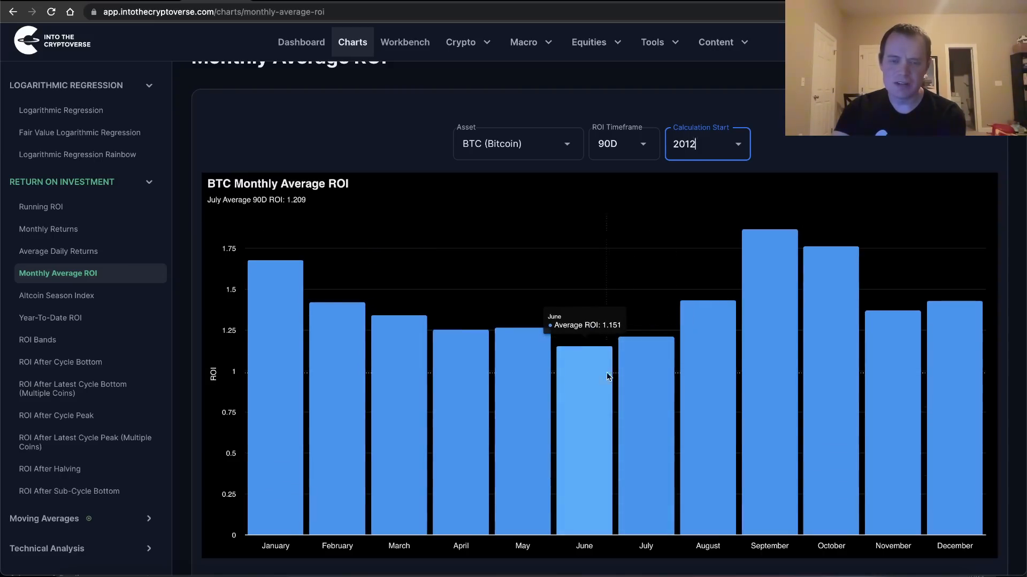
mouse_move(642, 376)
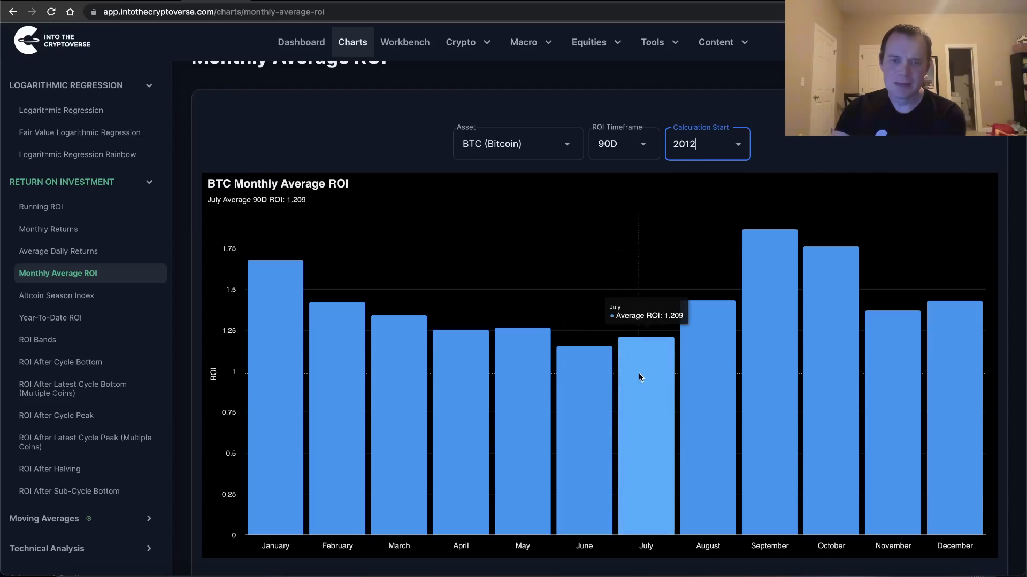
mouse_move(648, 393)
text(2014)
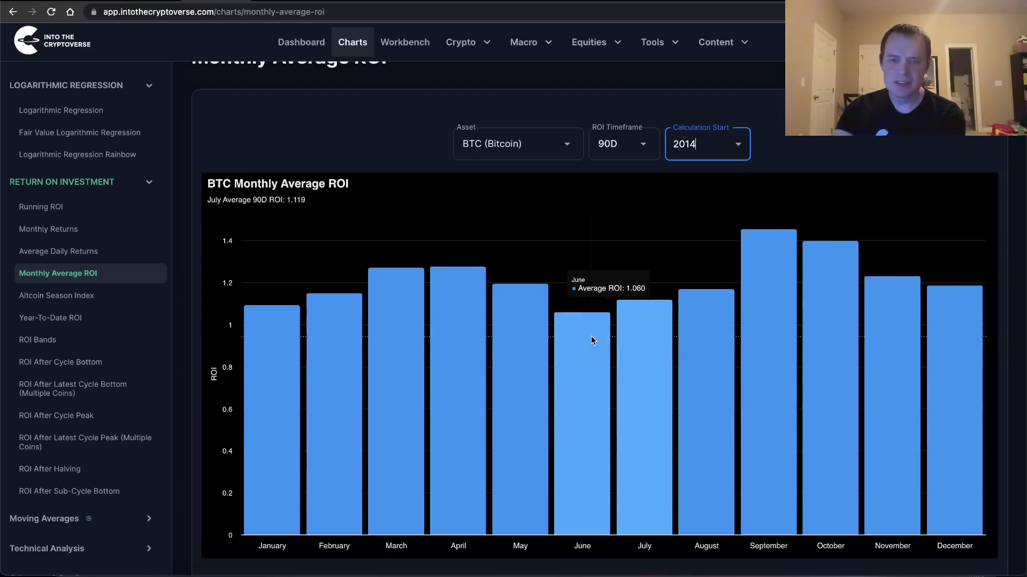
mouse_move(591, 330)
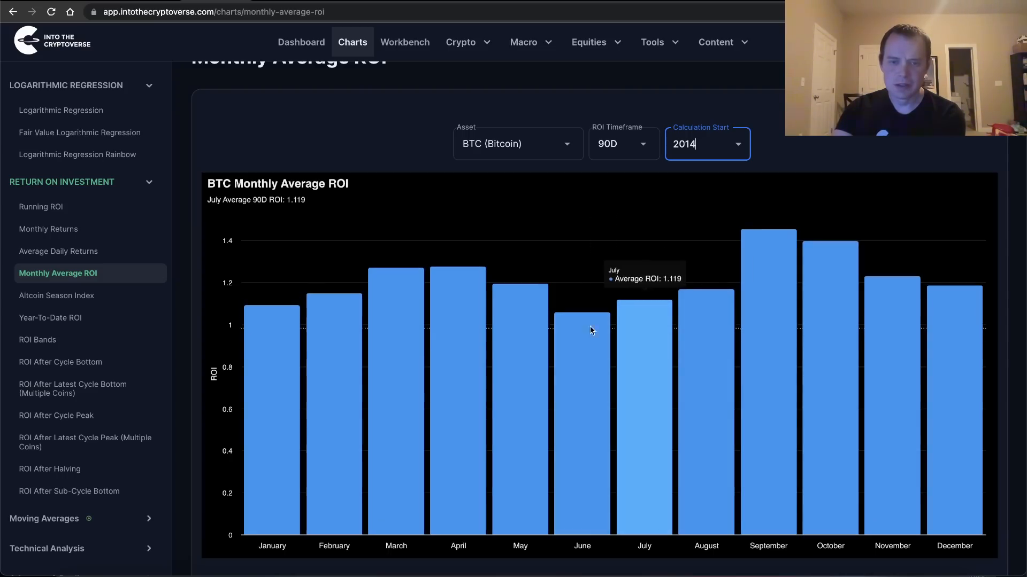
mouse_move(593, 358)
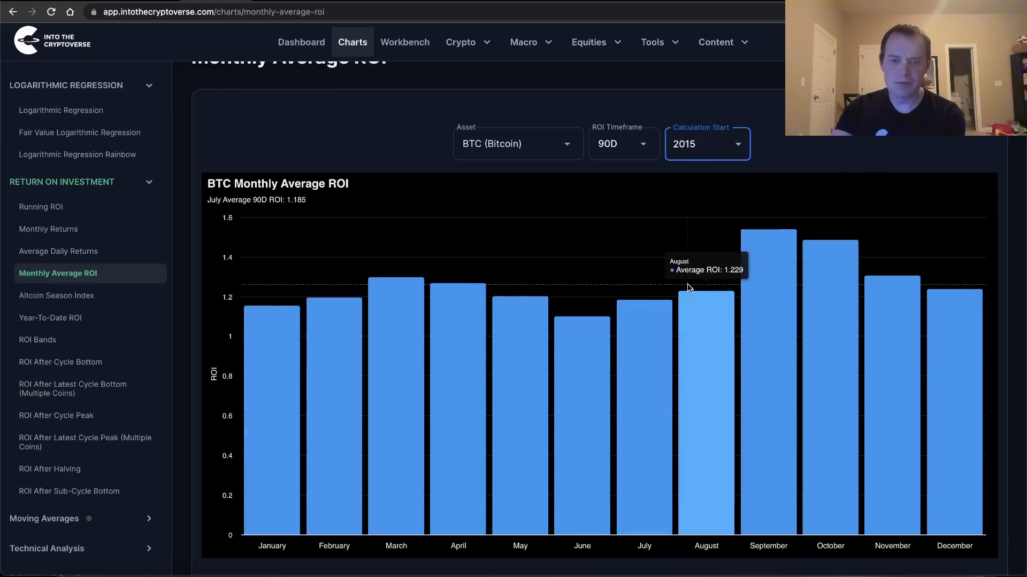
mouse_move(582, 340)
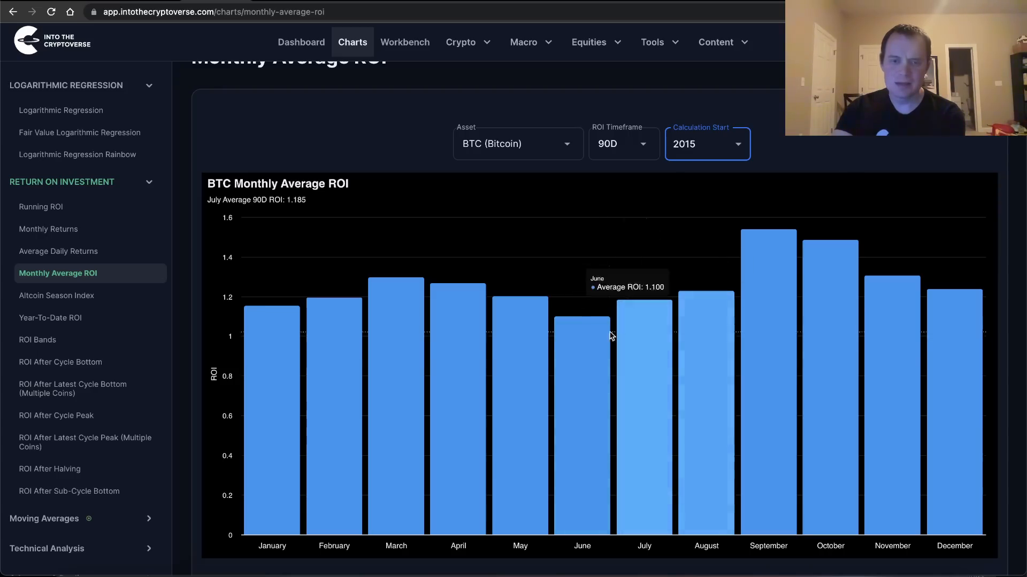
click(707, 144)
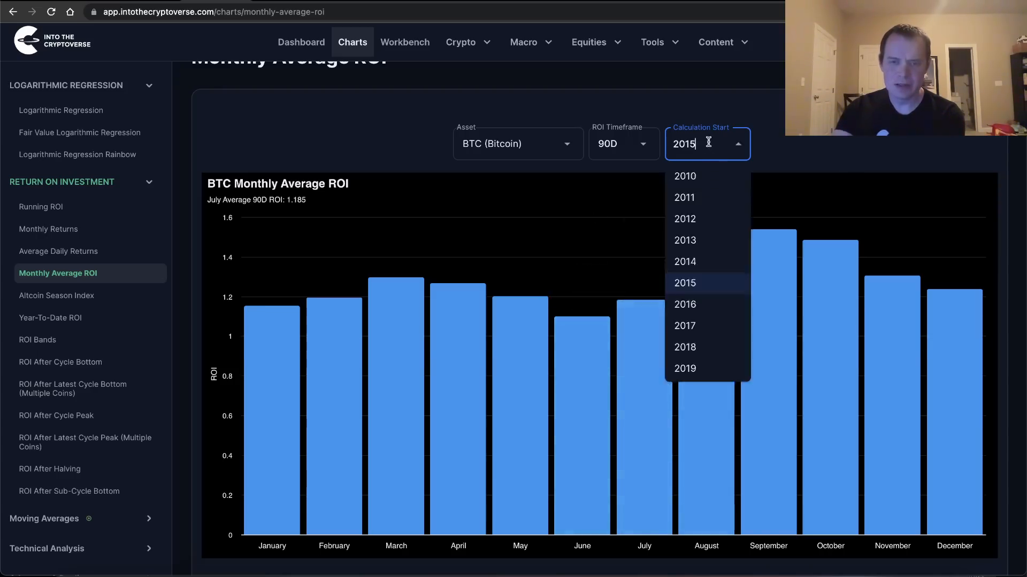
click(685, 304)
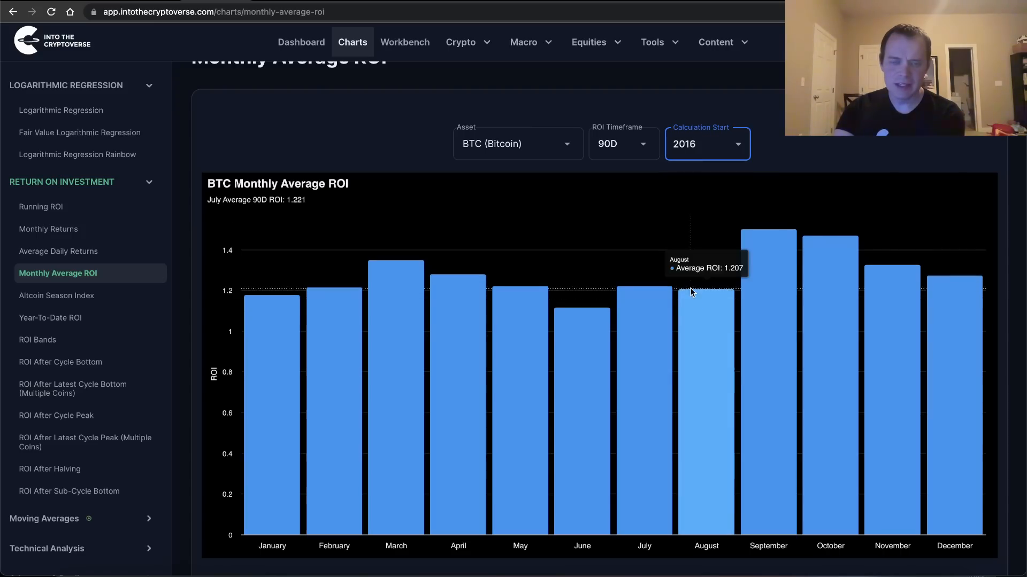
mouse_move(713, 316)
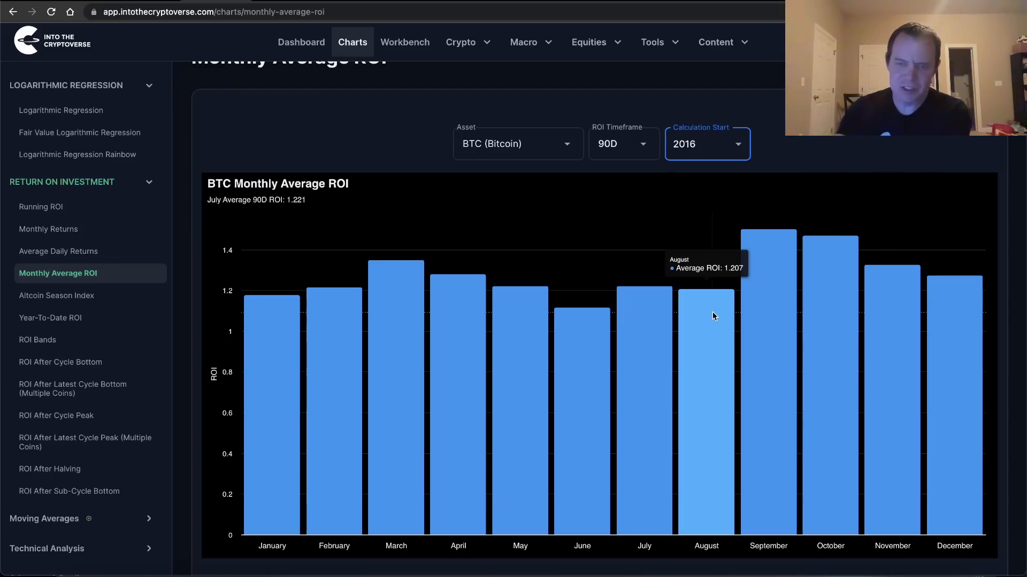
click(707, 143)
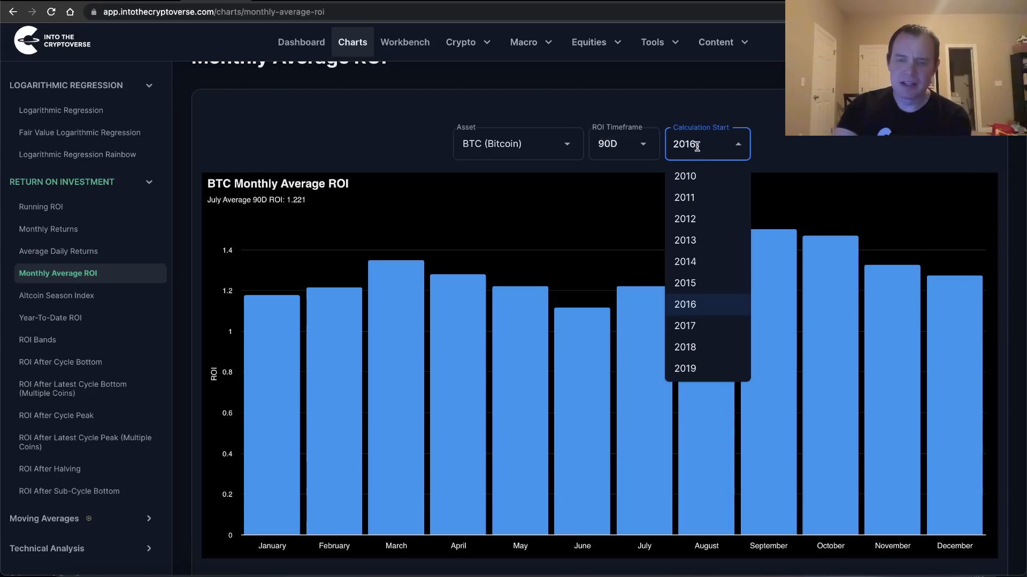
click(685, 261)
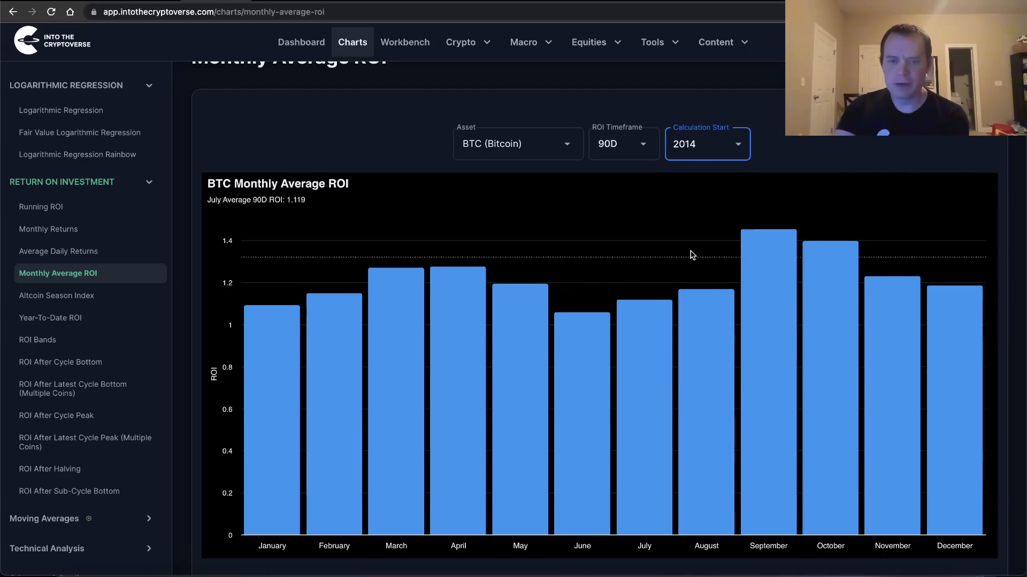
Switch the ROI Timeframe from 90D to 365D for the chart calculated from 2014.
click(622, 144)
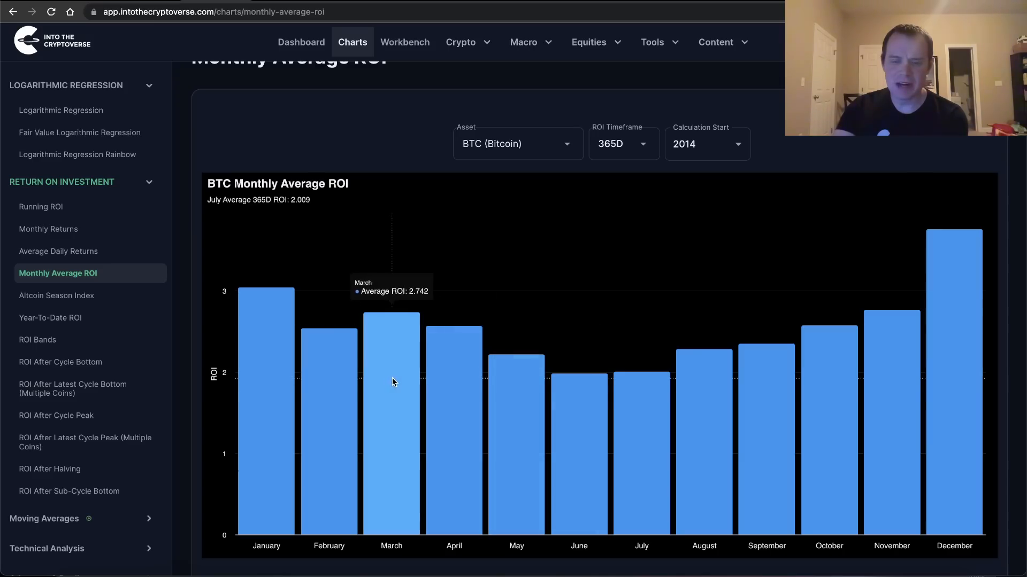
mouse_move(935, 358)
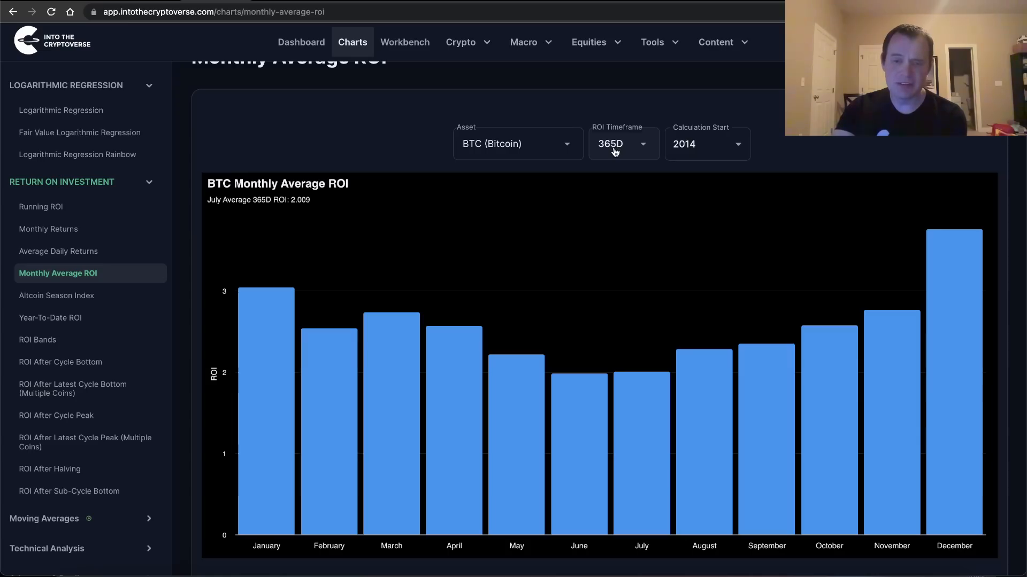
mouse_move(963, 332)
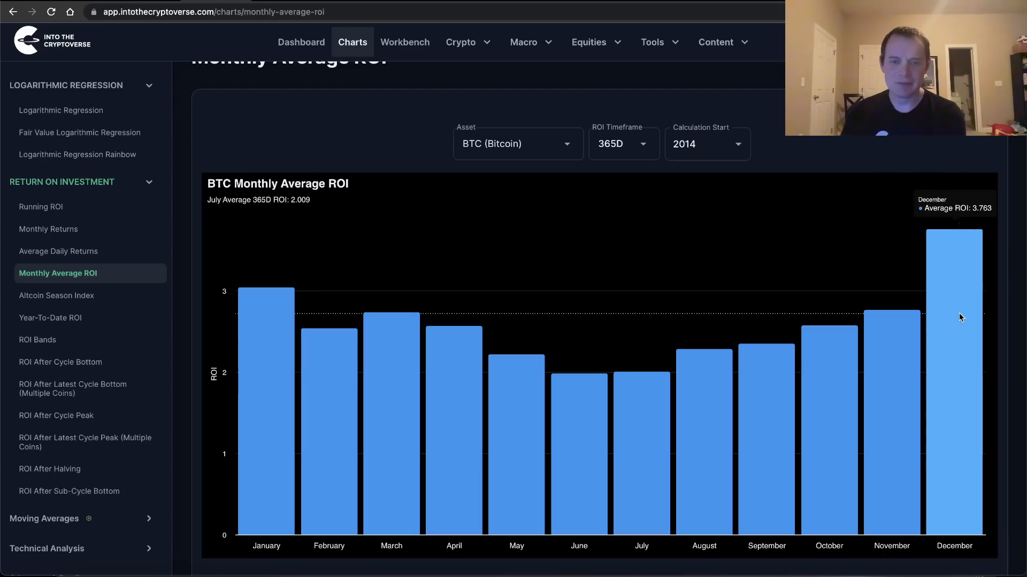
mouse_move(891, 302)
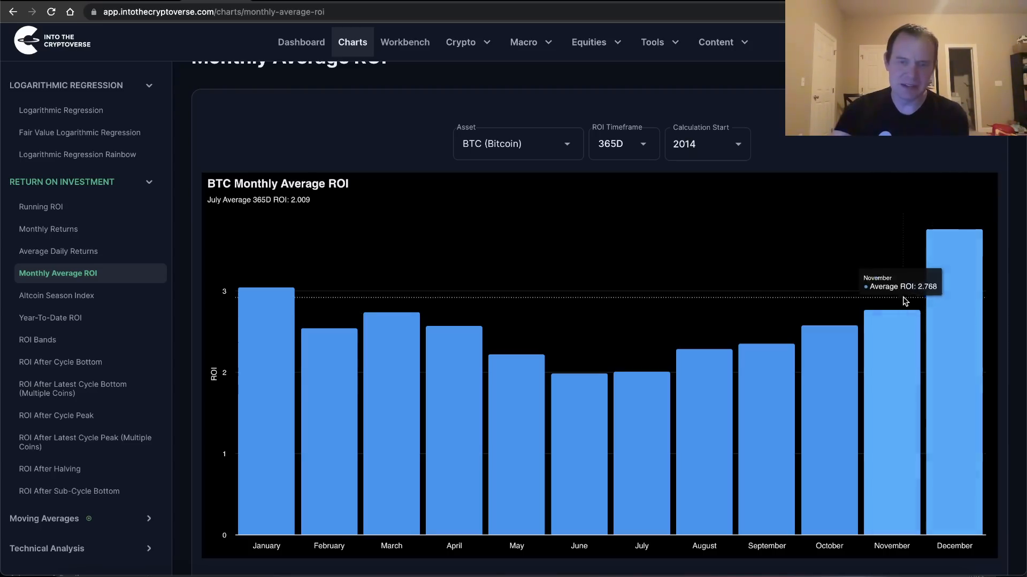
click(622, 143)
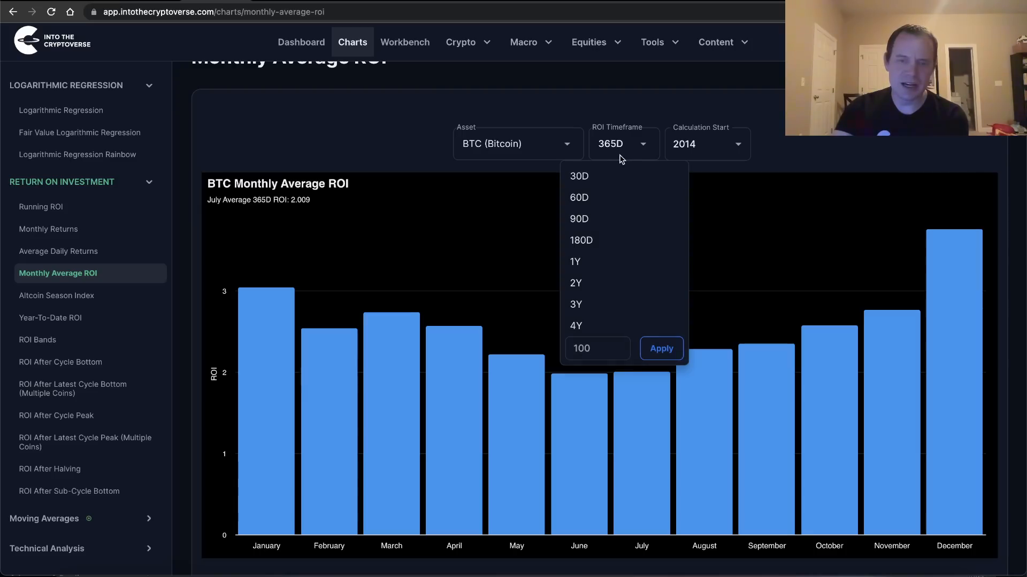
mouse_move(591, 197)
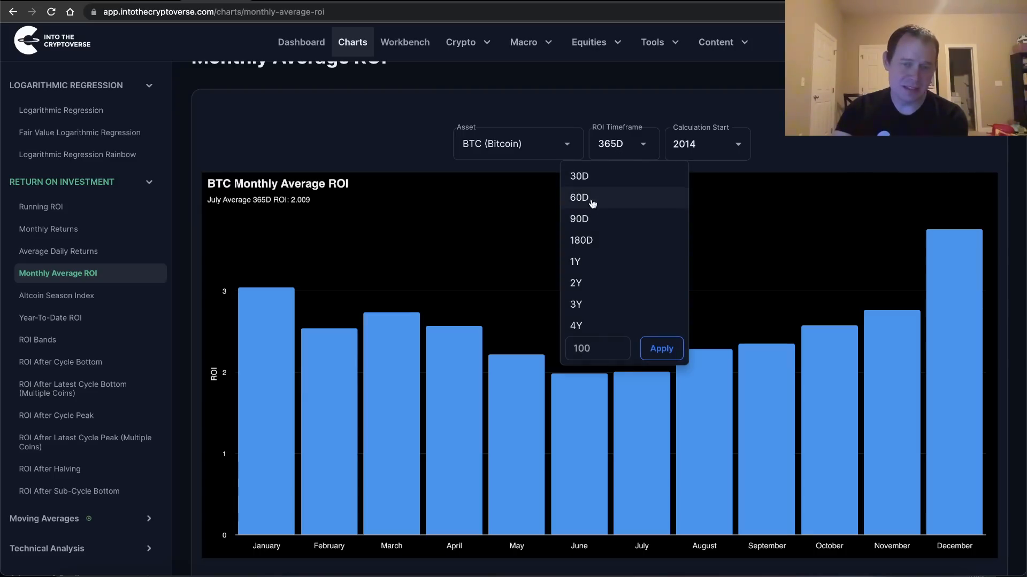
click(579, 240)
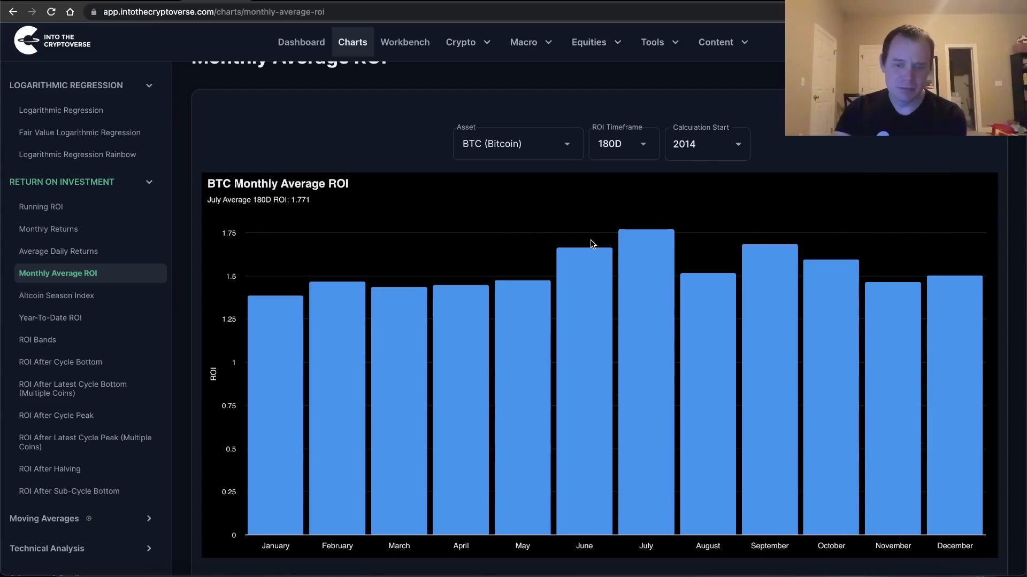
mouse_move(851, 185)
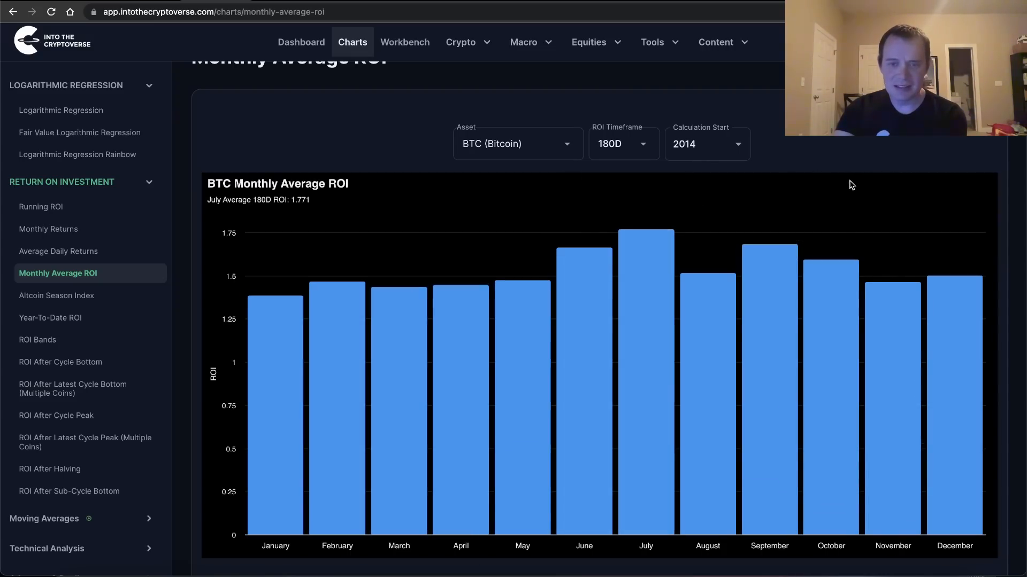
mouse_move(642, 288)
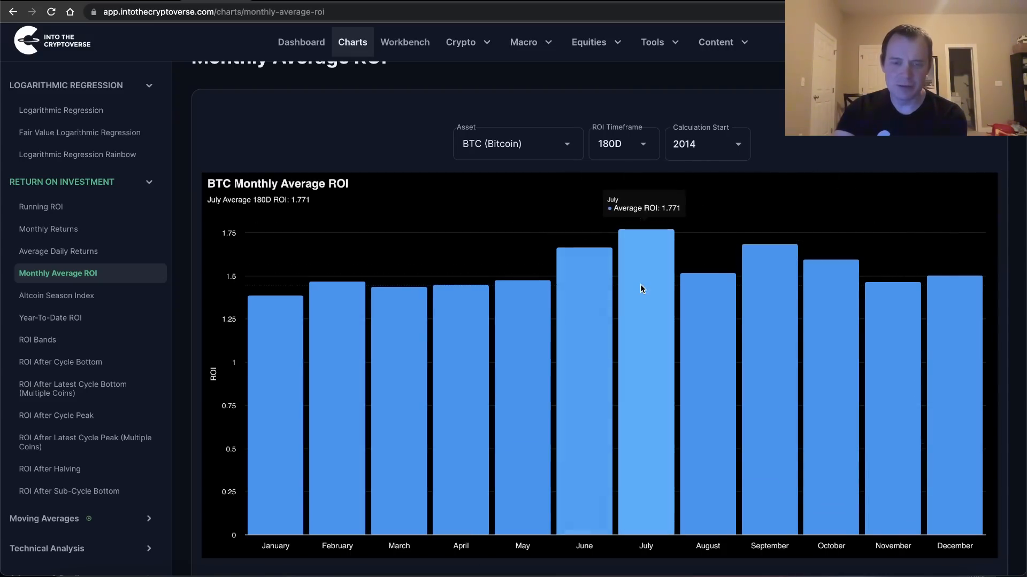
mouse_move(591, 271)
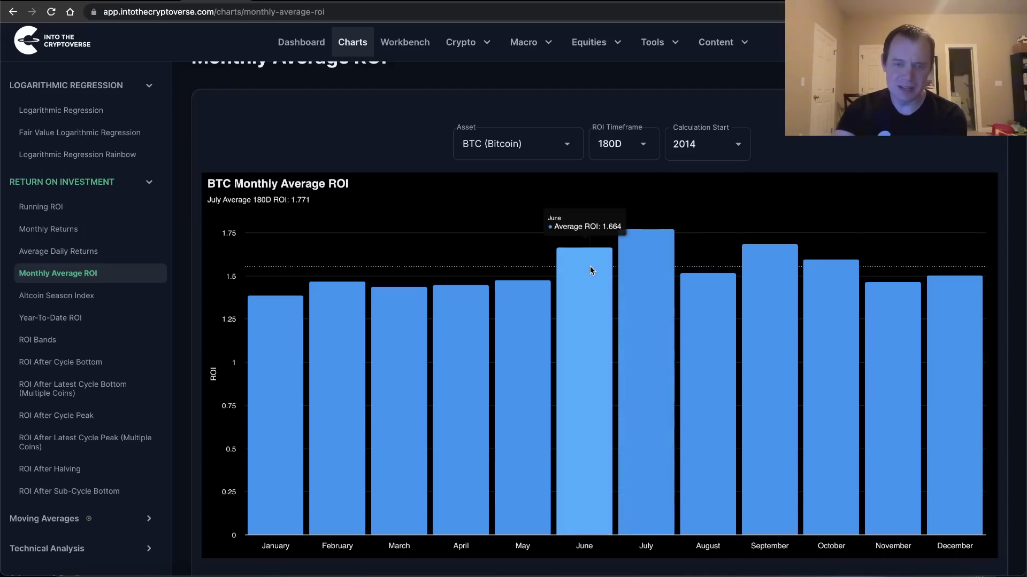
mouse_move(592, 263)
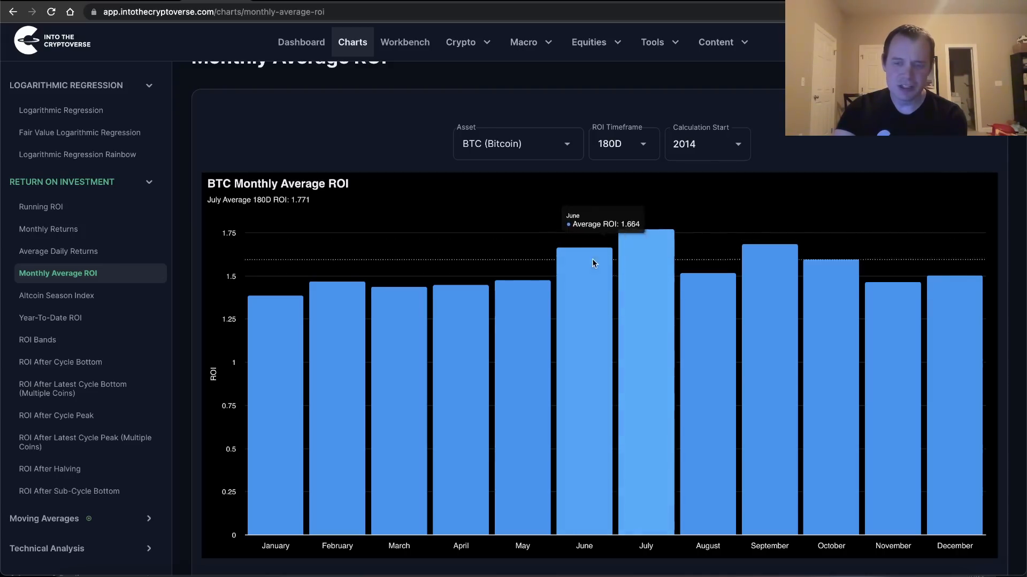
mouse_move(578, 293)
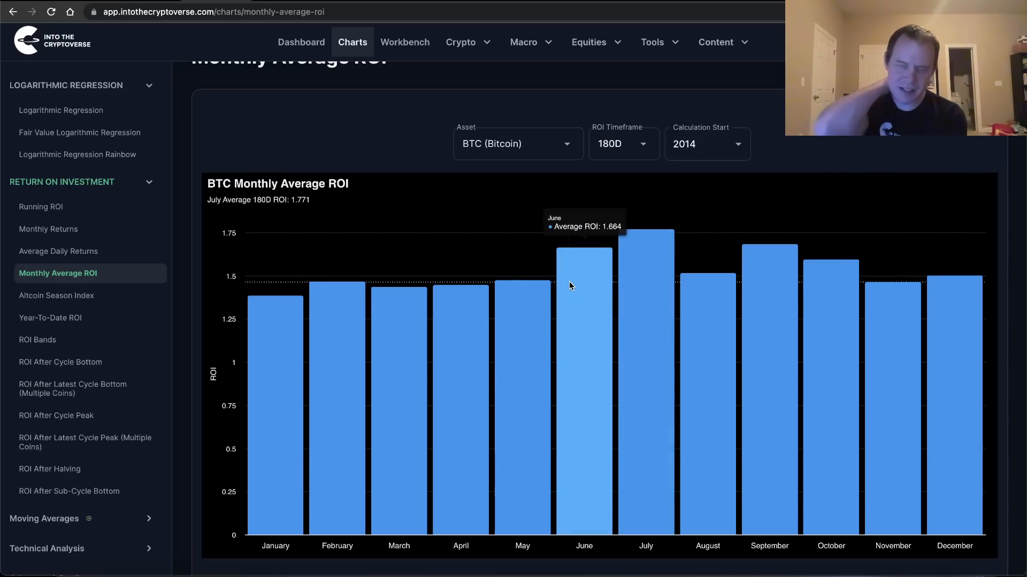
mouse_move(571, 285)
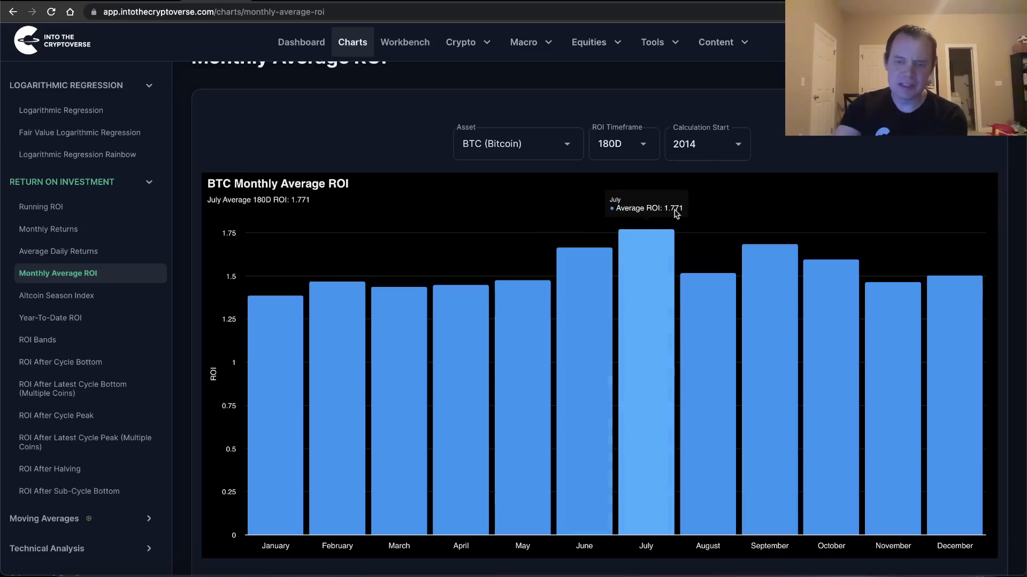
mouse_move(966, 320)
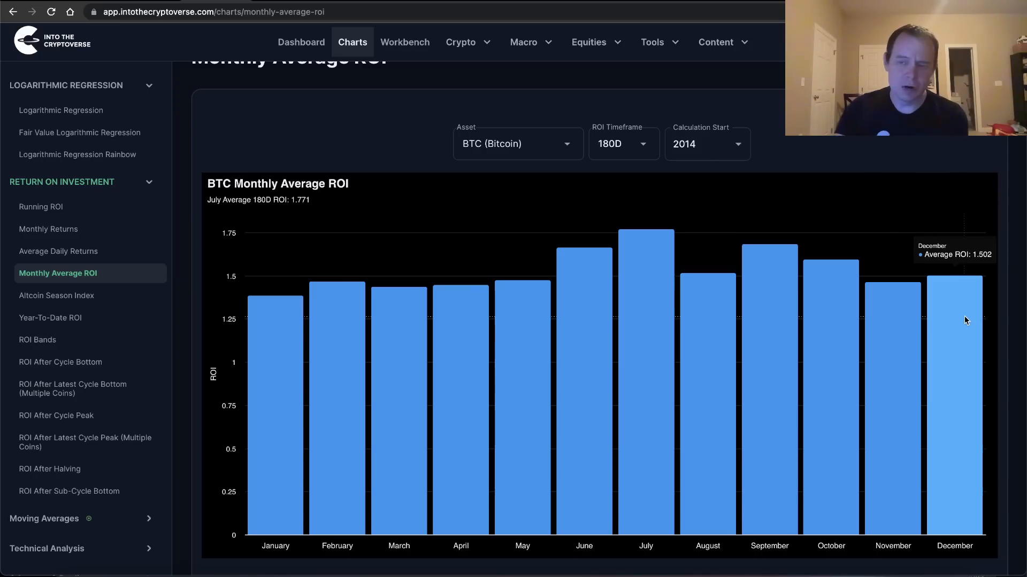
mouse_move(699, 188)
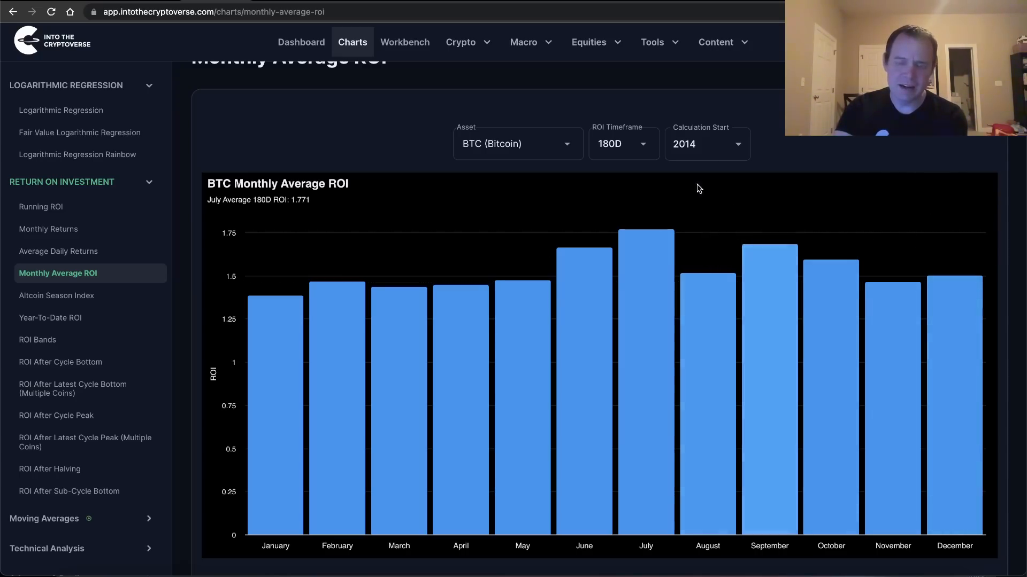
mouse_move(973, 321)
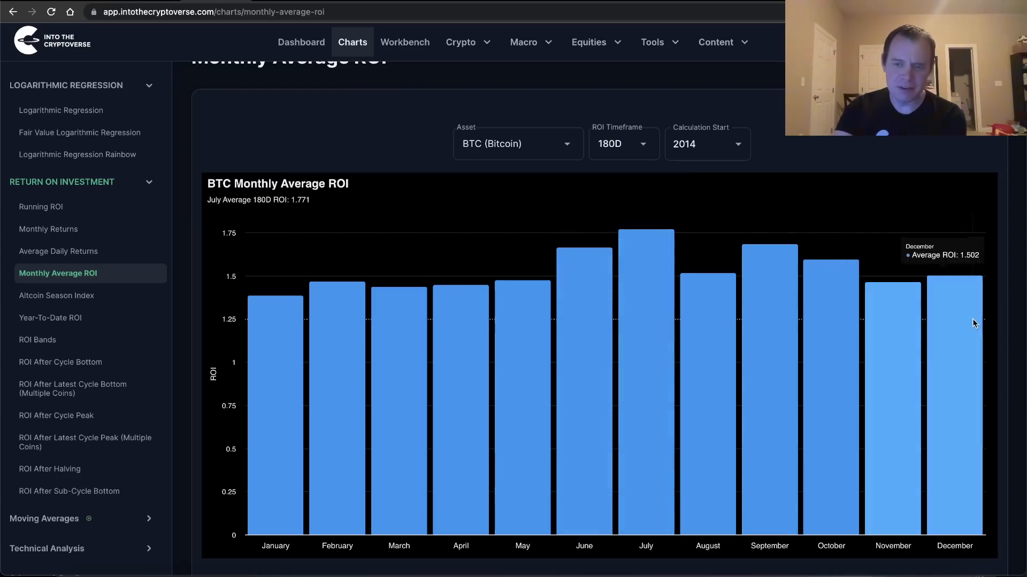
mouse_move(644, 312)
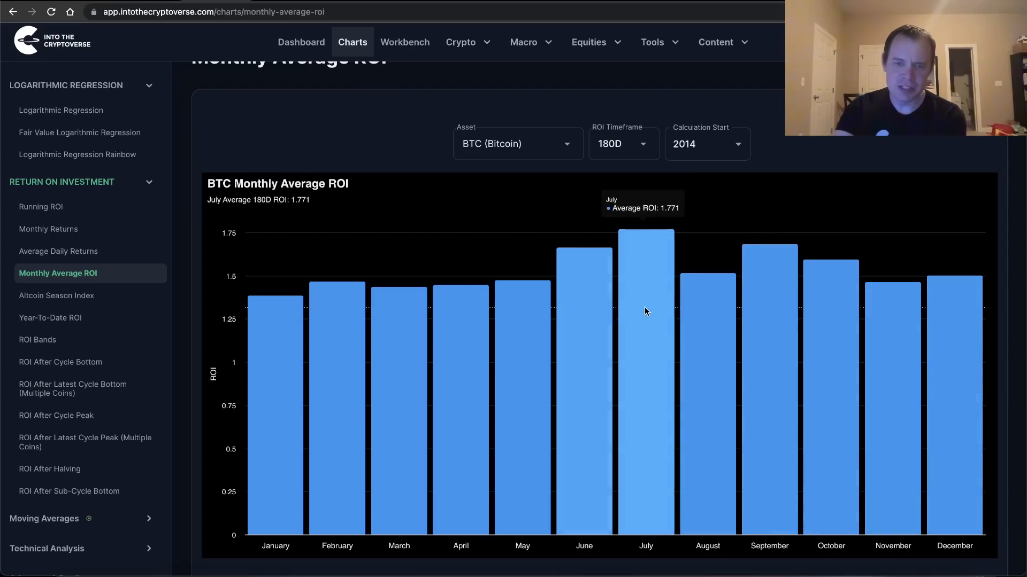
Set the ROI Timeframe back to 90D, calculated from 2014.
click(622, 143)
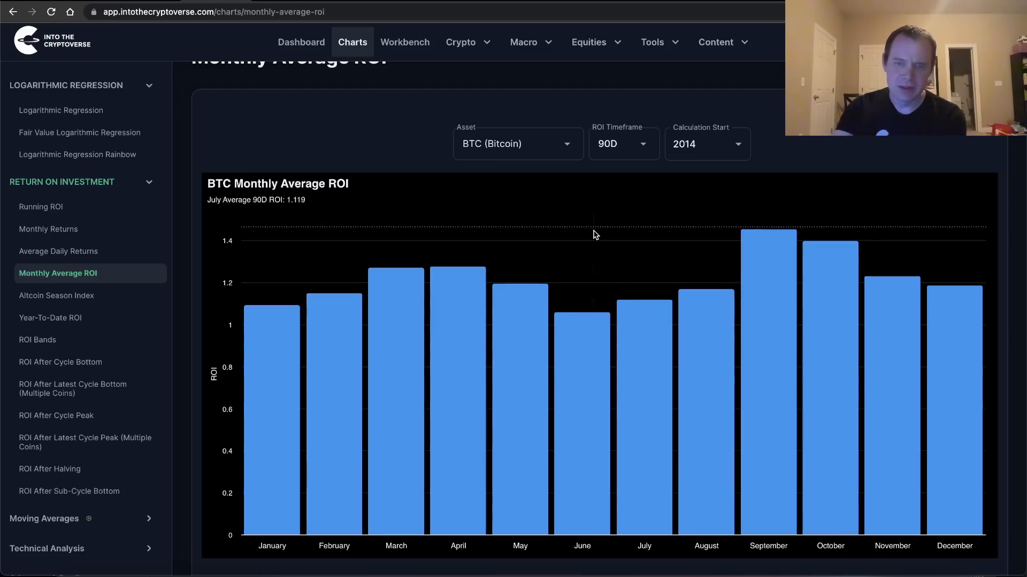
mouse_move(635, 347)
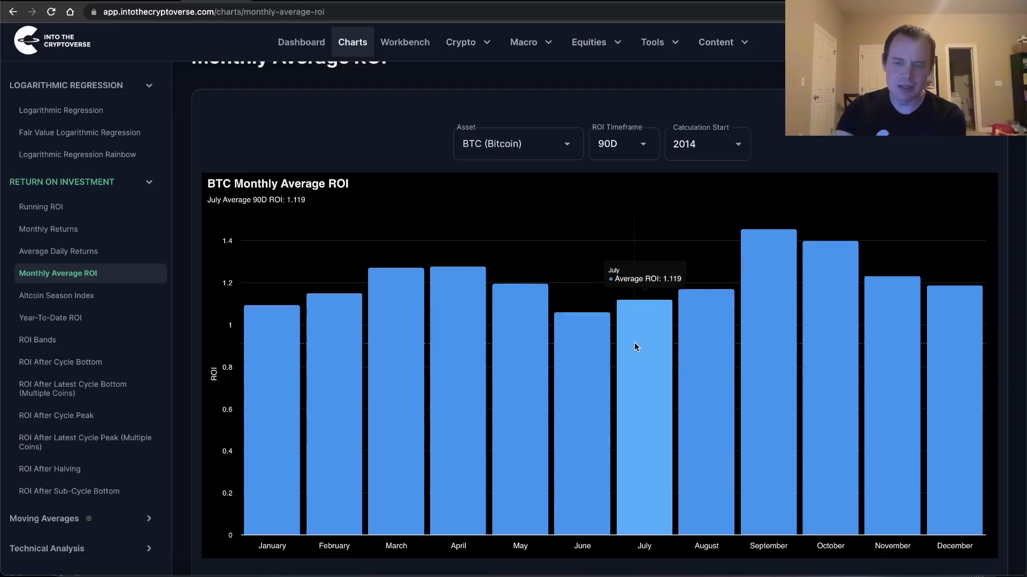
mouse_move(768, 336)
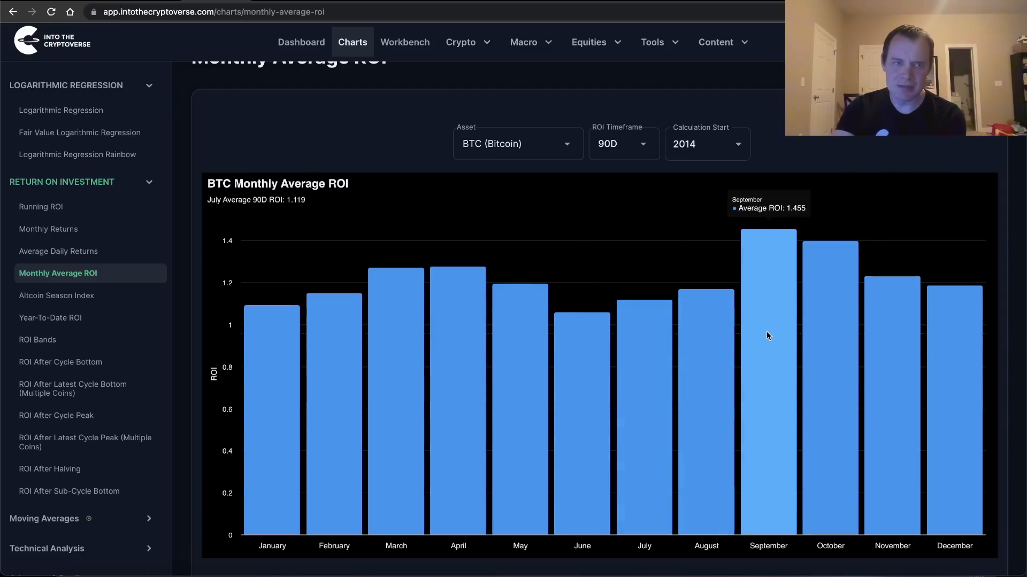
mouse_move(844, 163)
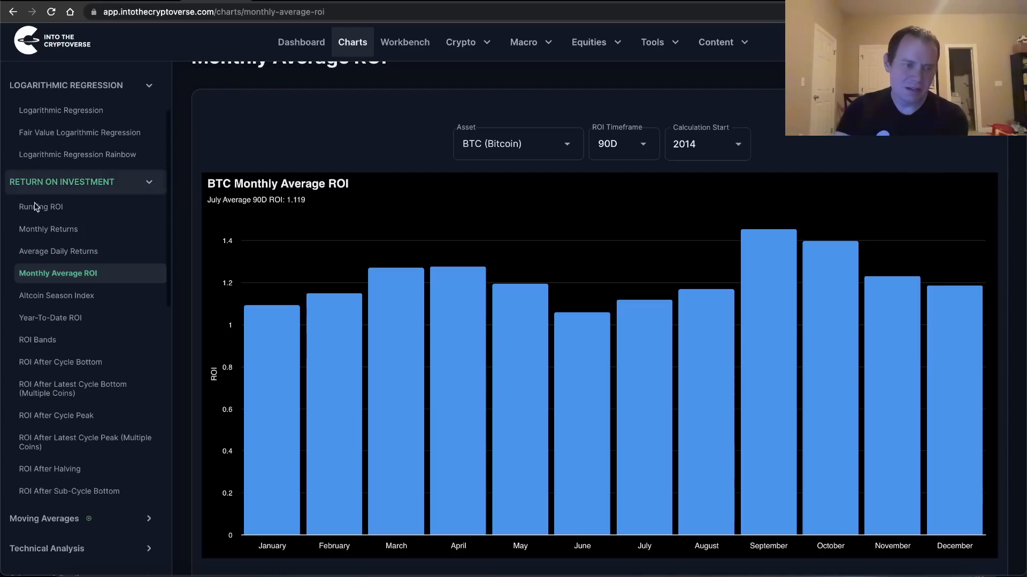
Show the BTC Monthly Returns table with its per-month averages for comparison.
click(50, 229)
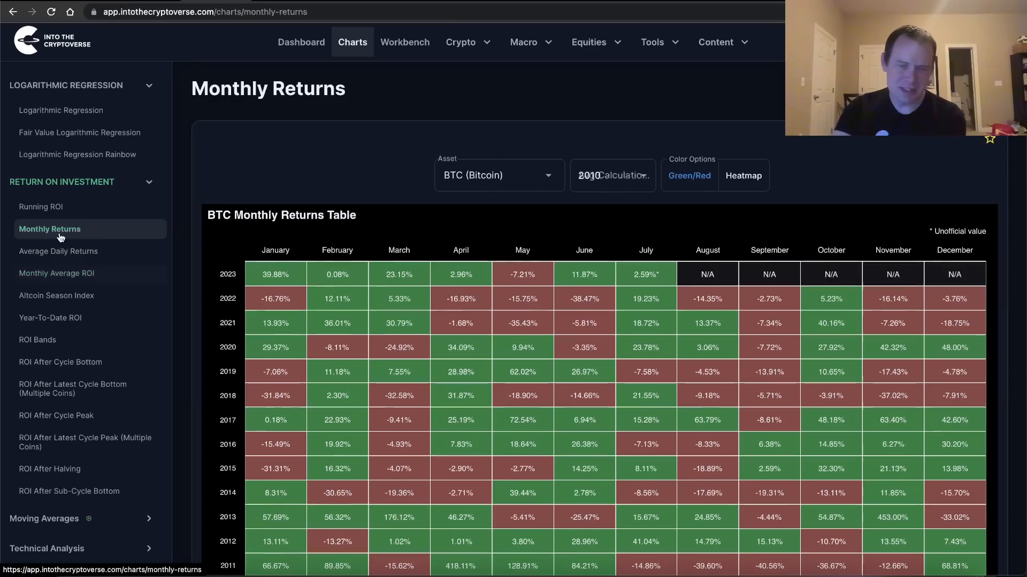
scroll(down, 3)
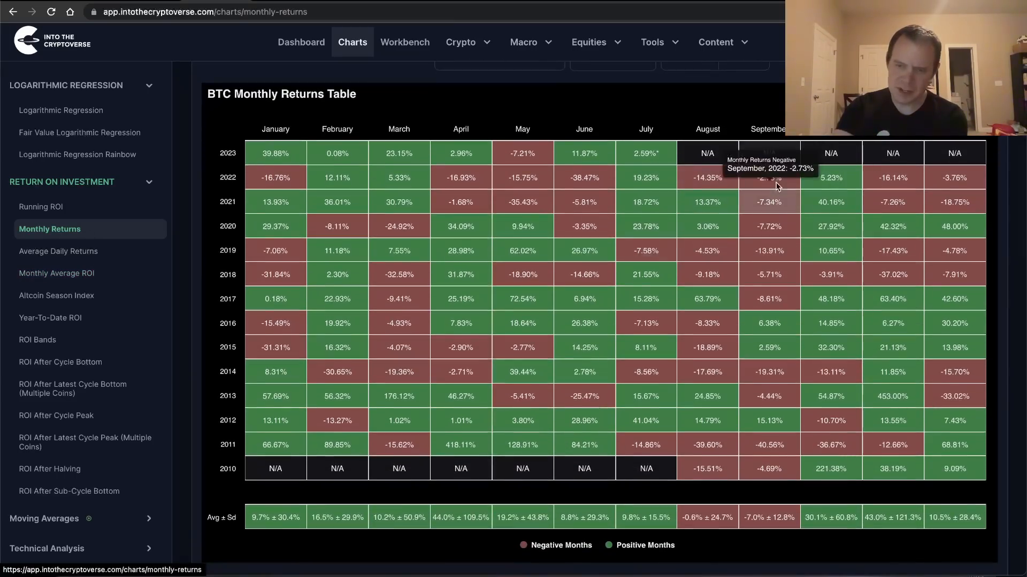
mouse_move(769, 298)
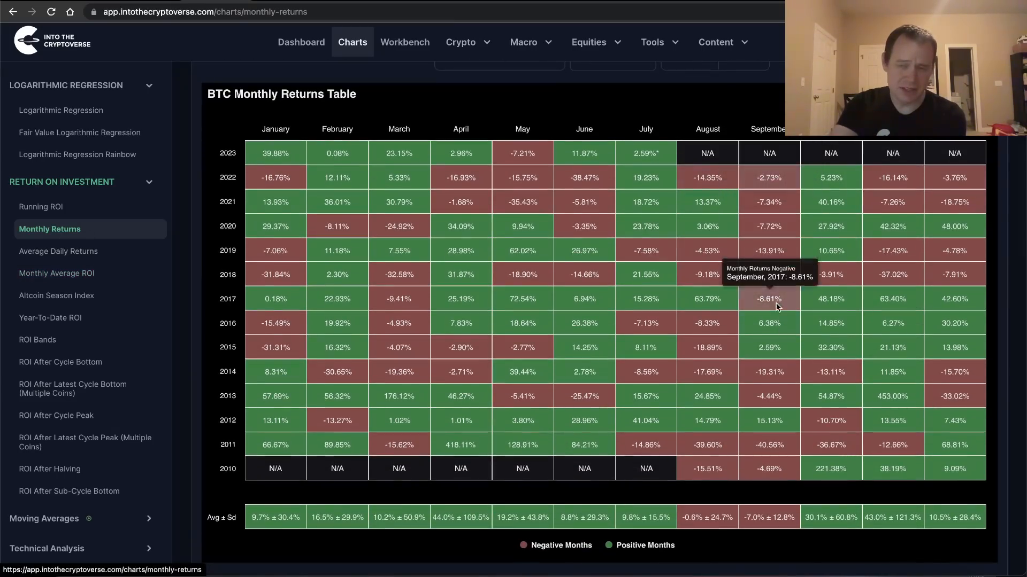
mouse_move(769, 322)
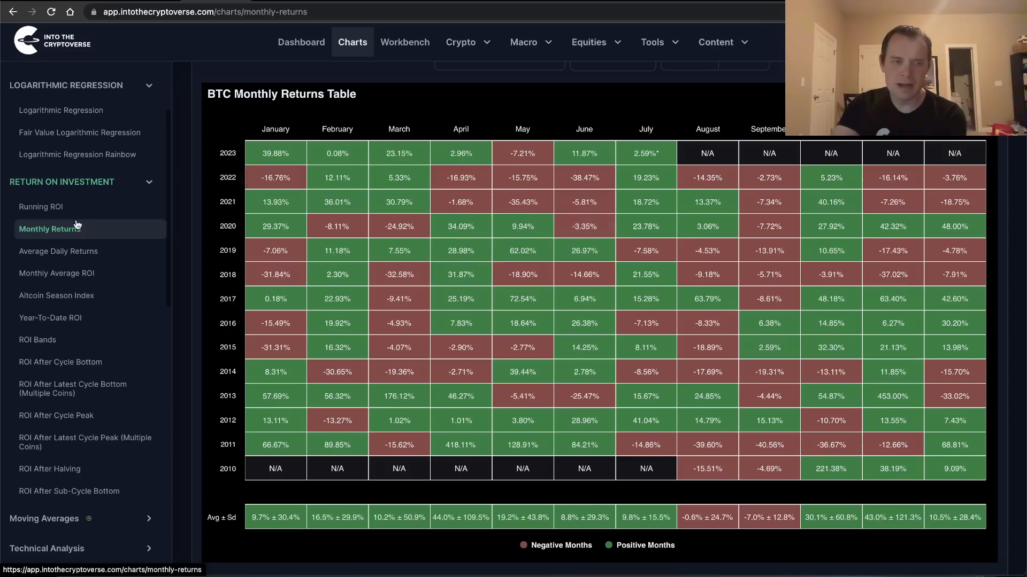
click(57, 272)
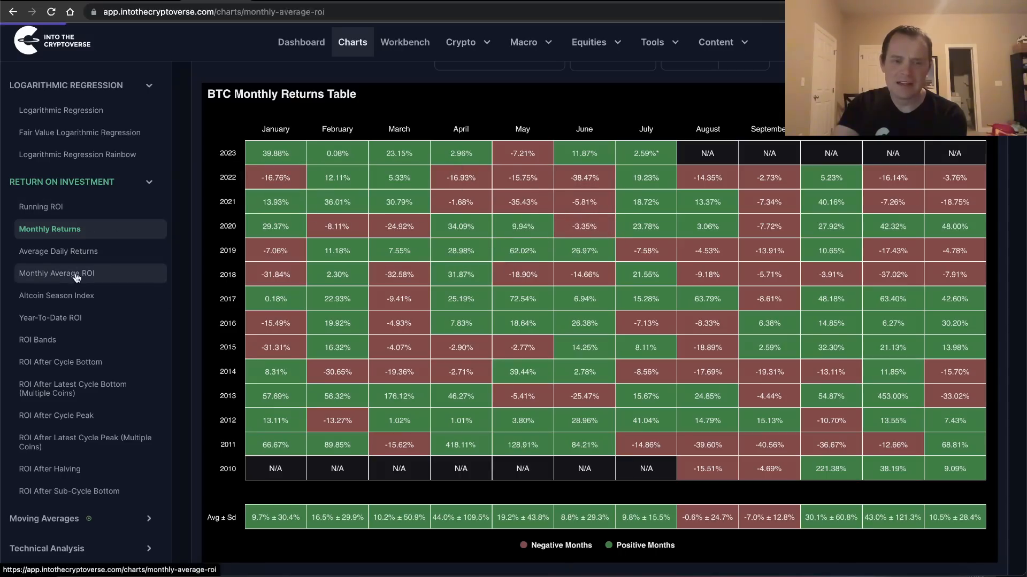
Go back to the BTC Monthly Average ROI chart at 90D, now from 2010.
click(56, 273)
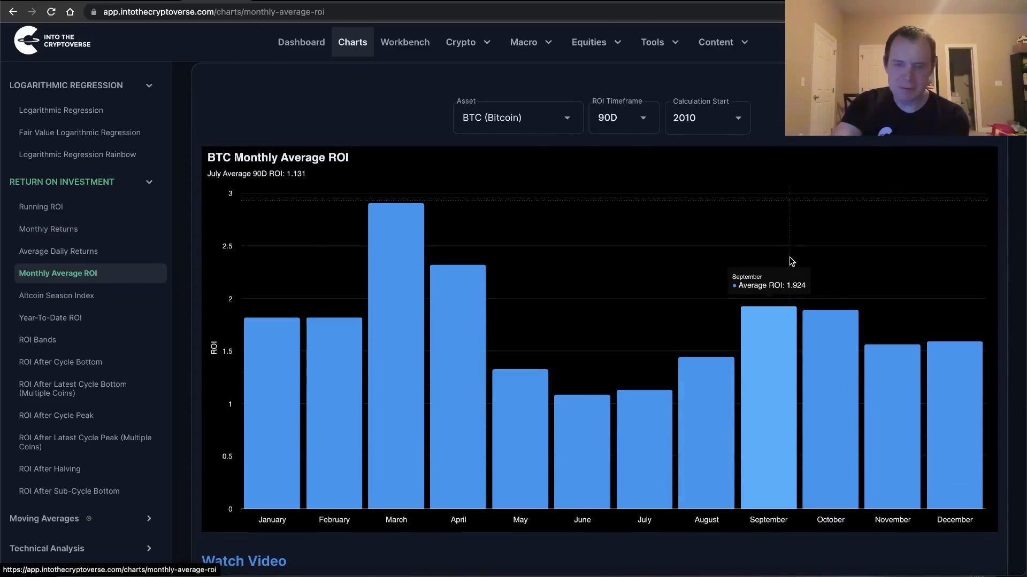
mouse_move(586, 393)
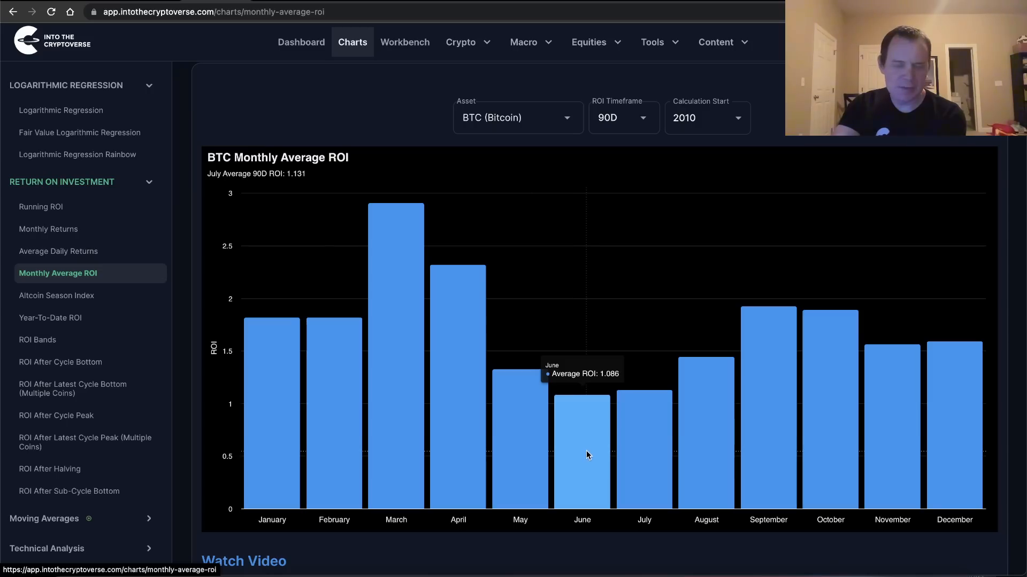
mouse_move(784, 381)
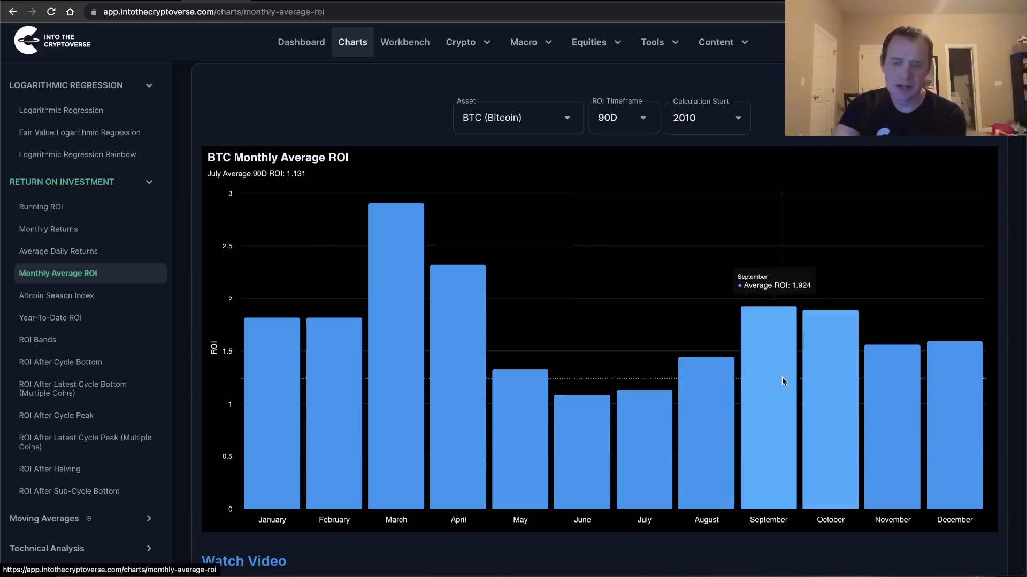
mouse_move(589, 425)
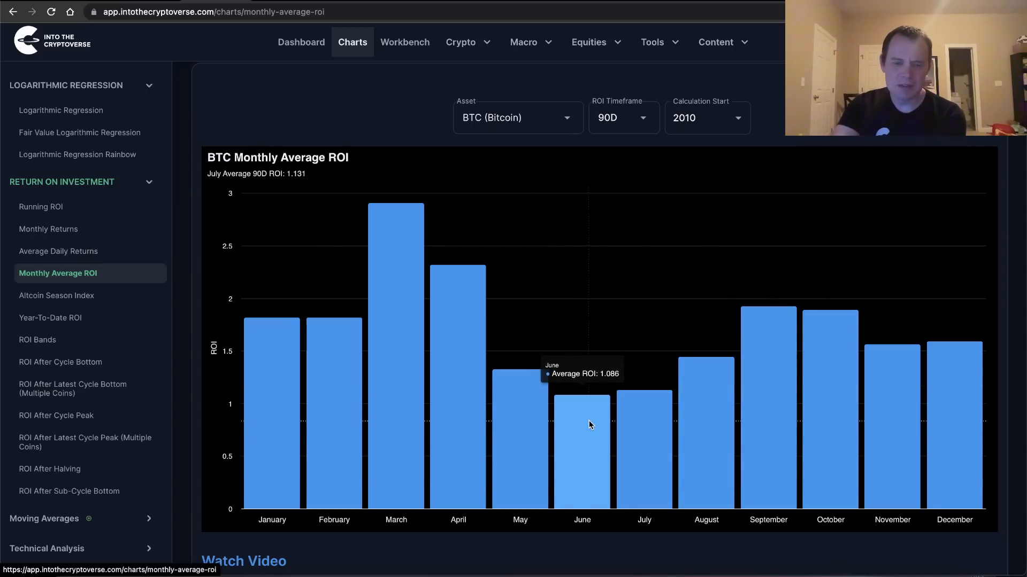
mouse_move(779, 449)
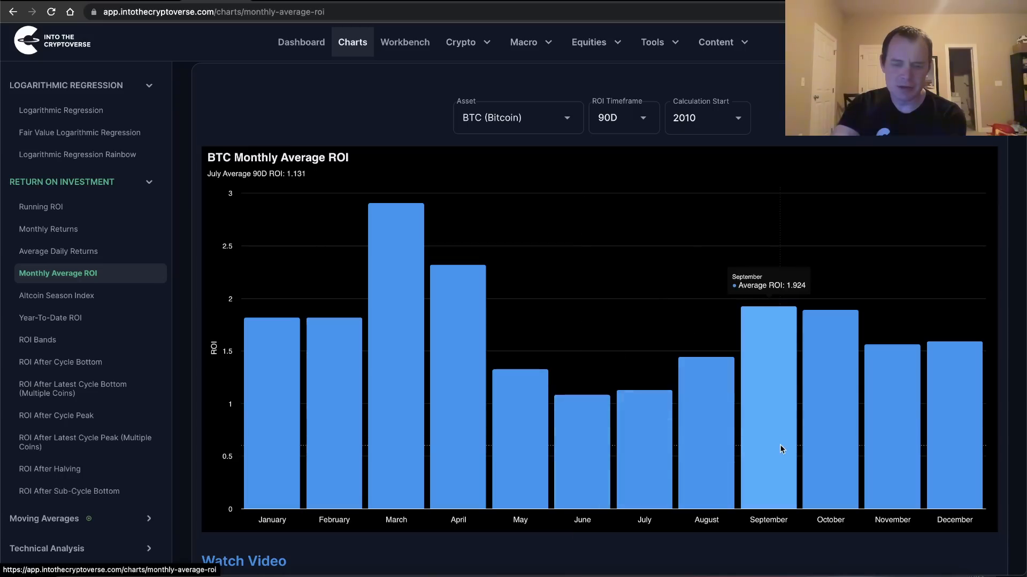
mouse_move(798, 223)
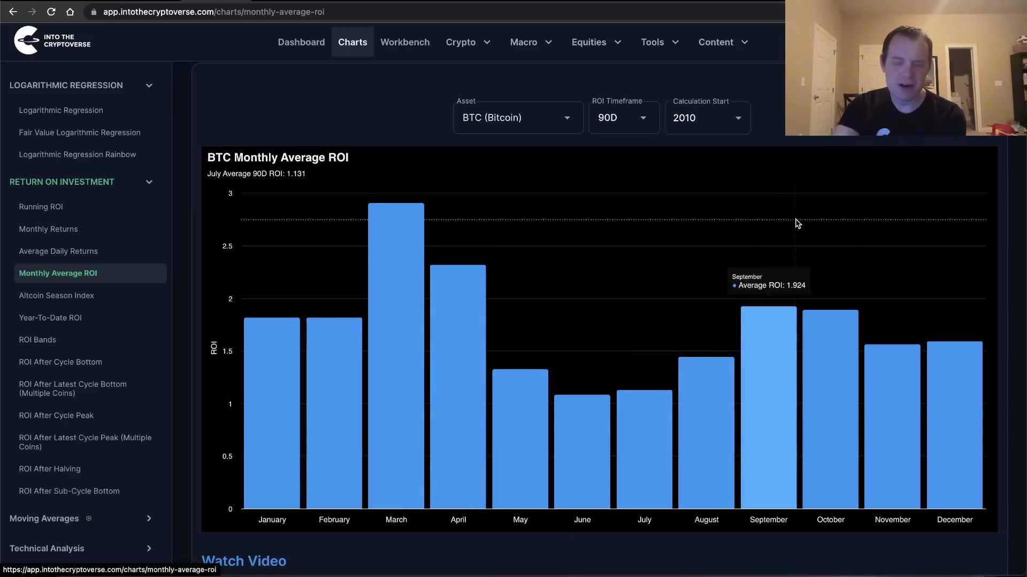
mouse_move(802, 159)
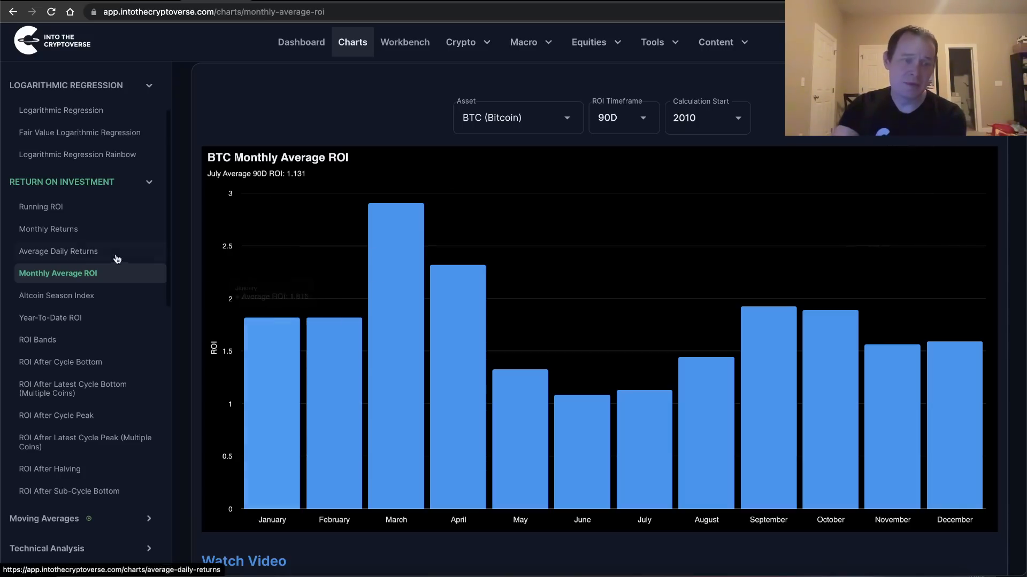
Show the BTC Monthly Returns table from 2010 again.
click(50, 228)
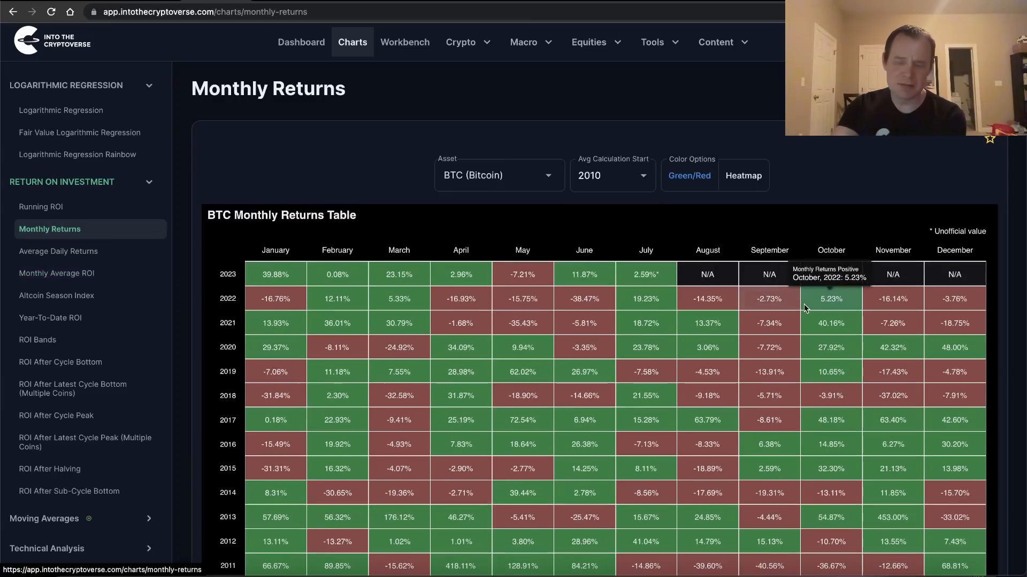
mouse_move(769, 275)
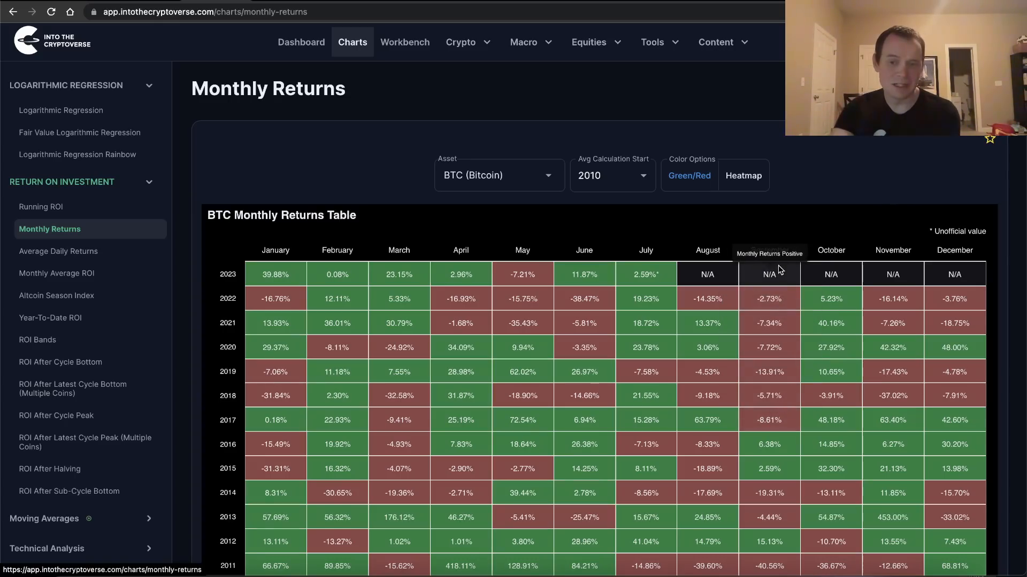
mouse_move(769, 323)
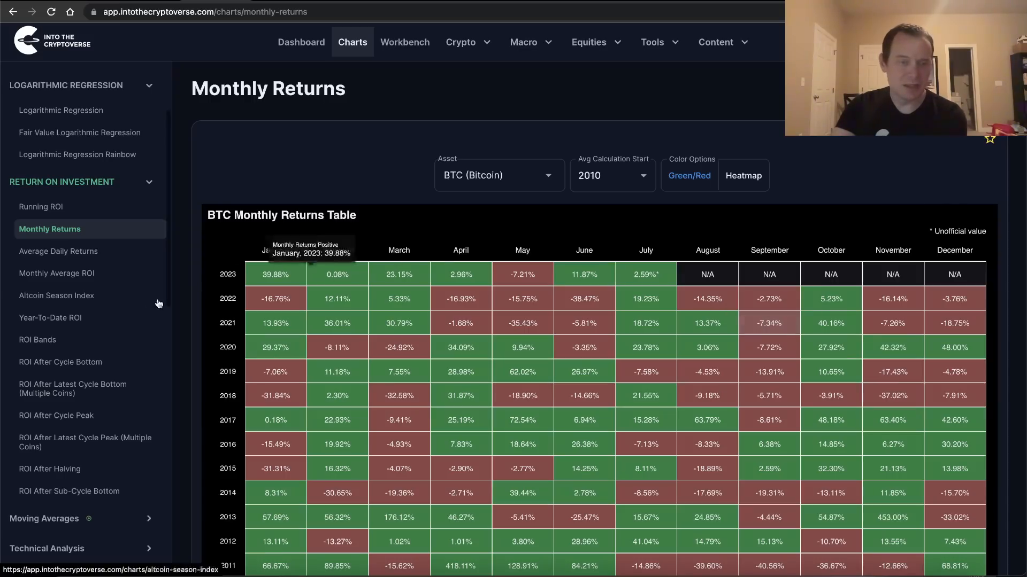
On the 90D Monthly Average ROI chart, try Calculation Start 2018, then set it to 2019.
click(57, 273)
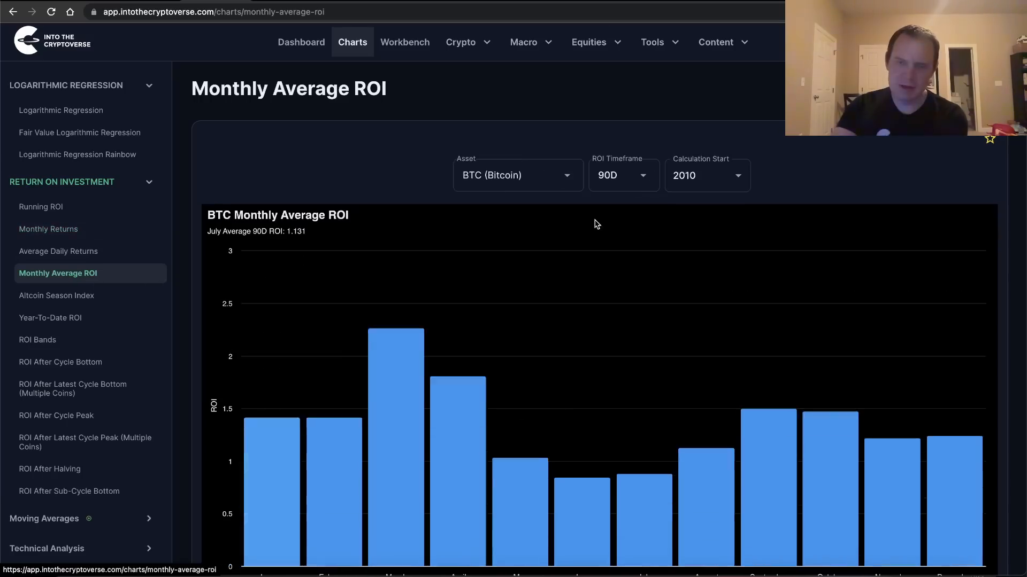
click(707, 174)
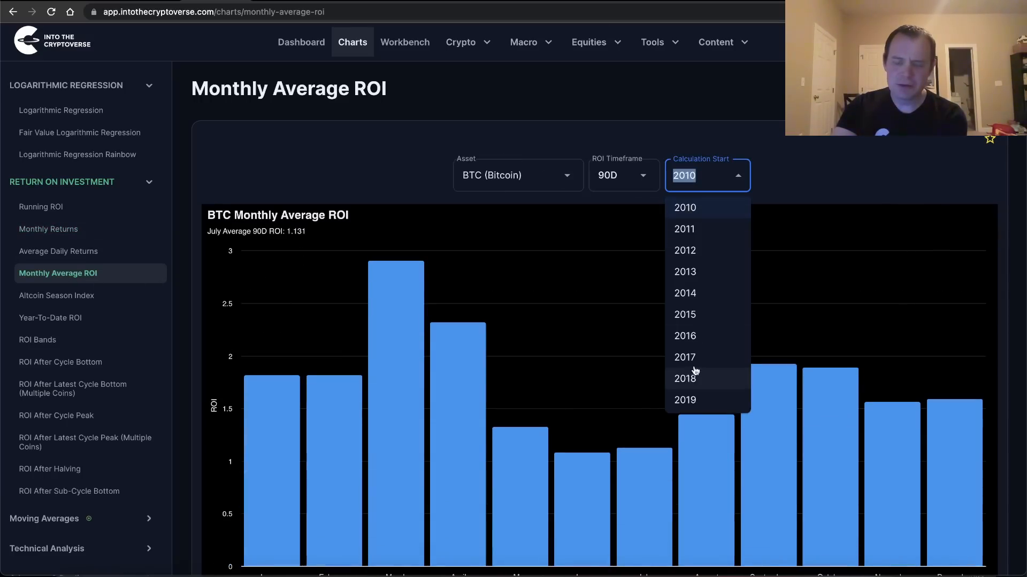
scroll(down, 3)
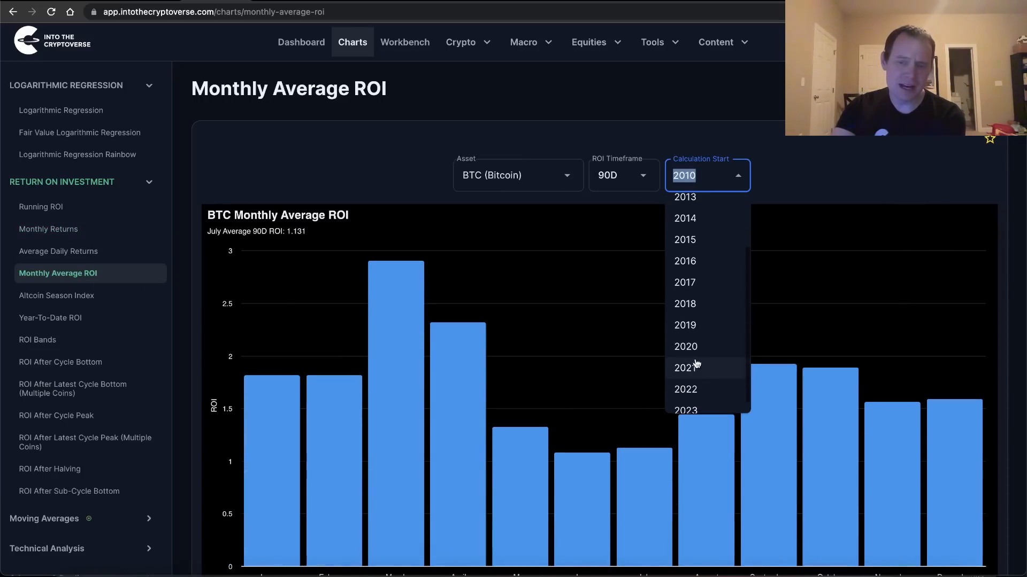
click(684, 304)
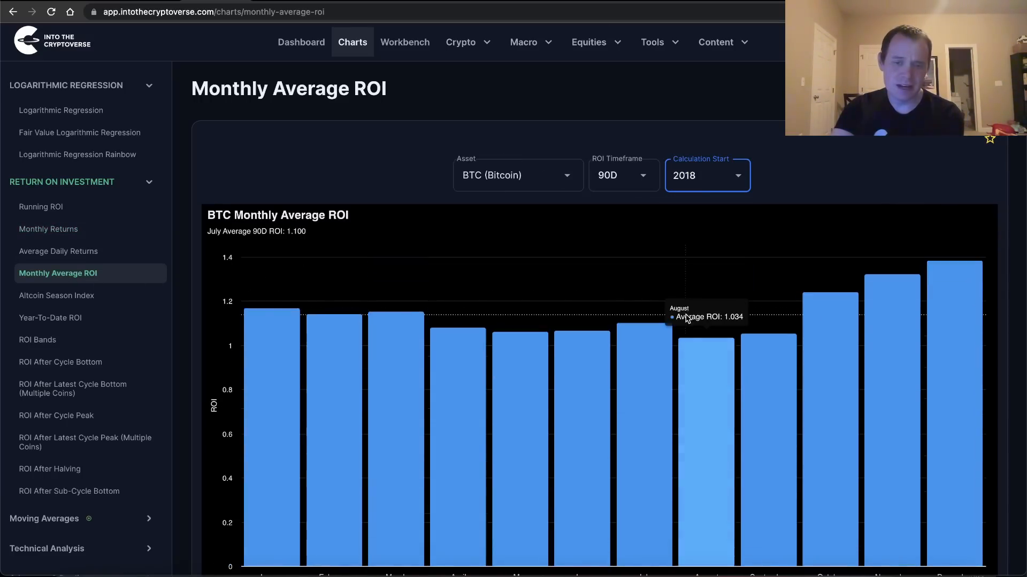
click(706, 175)
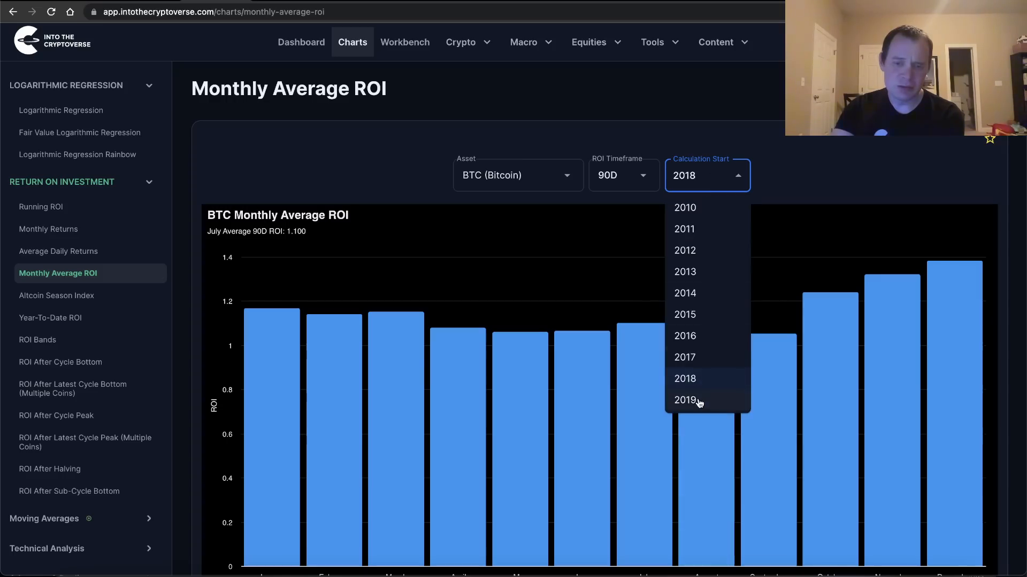
click(684, 400)
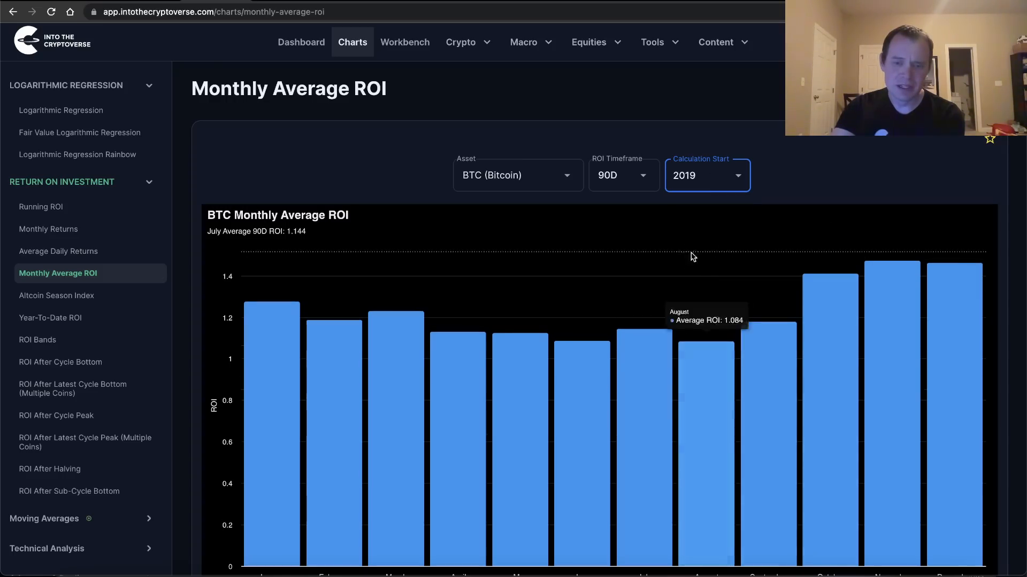
mouse_move(574, 376)
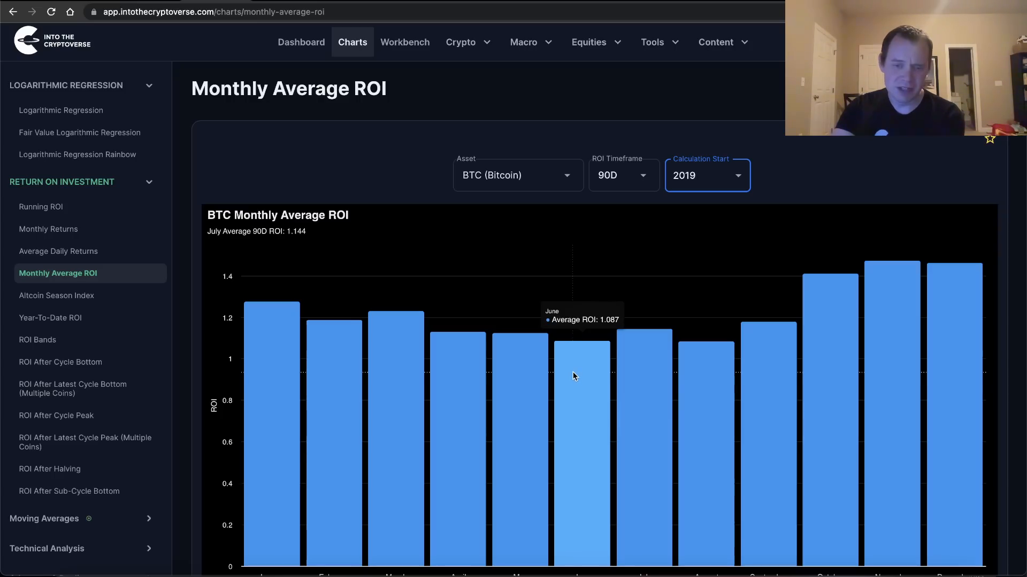
mouse_move(593, 343)
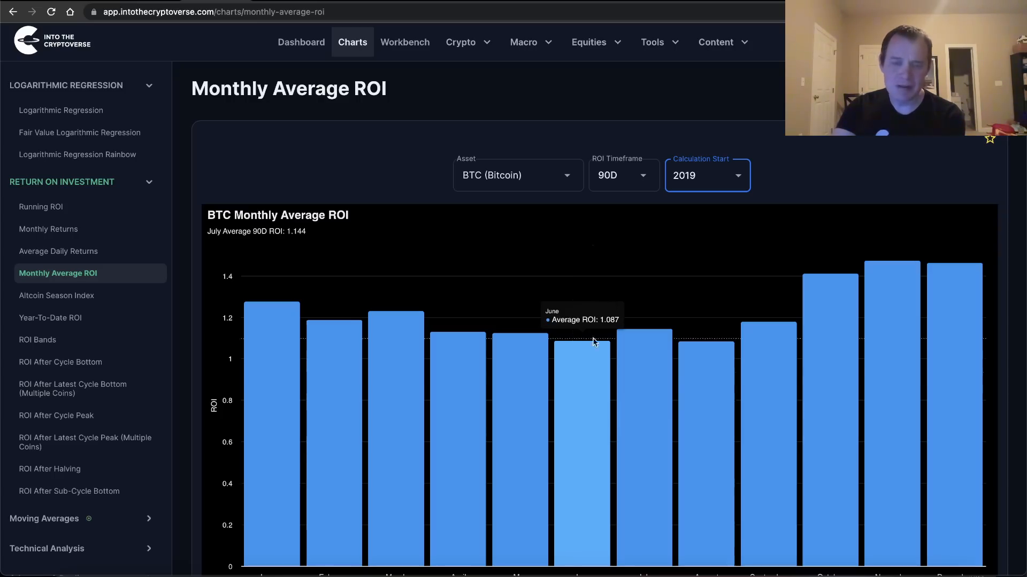
Switch the BTC Monthly Average ROI timeframe to 365D, still calculated from 2019.
click(622, 174)
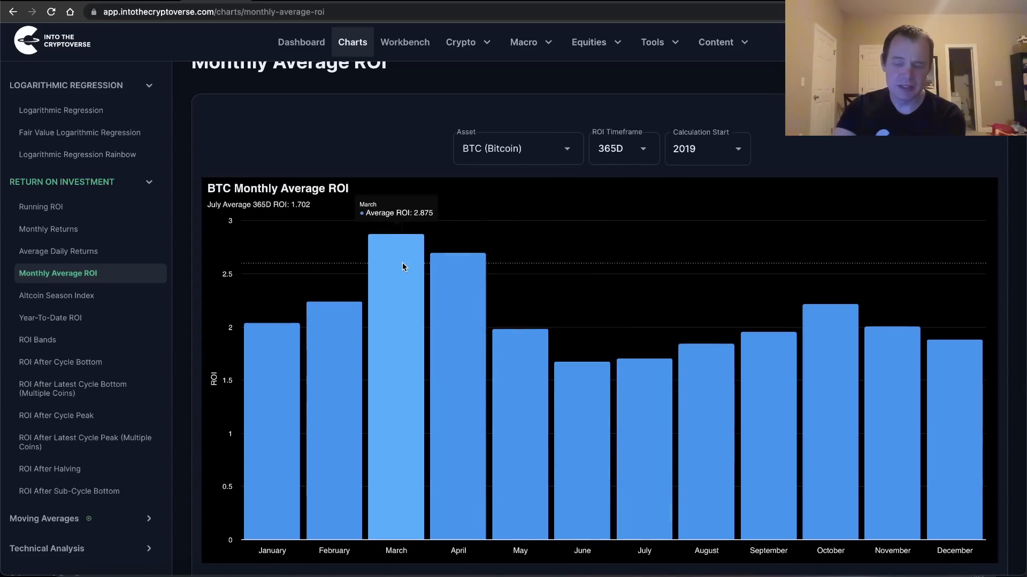
mouse_move(536, 325)
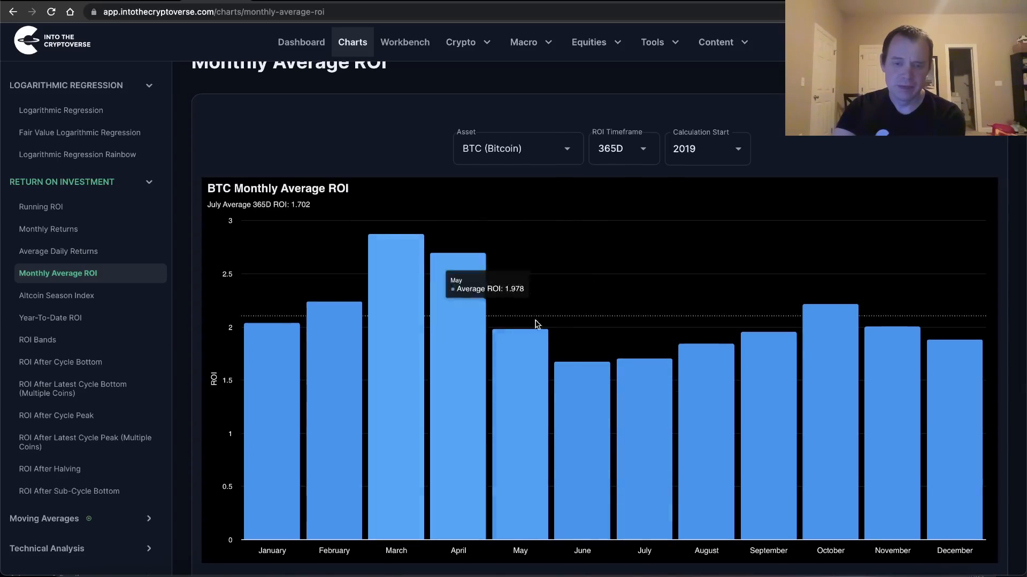
mouse_move(573, 381)
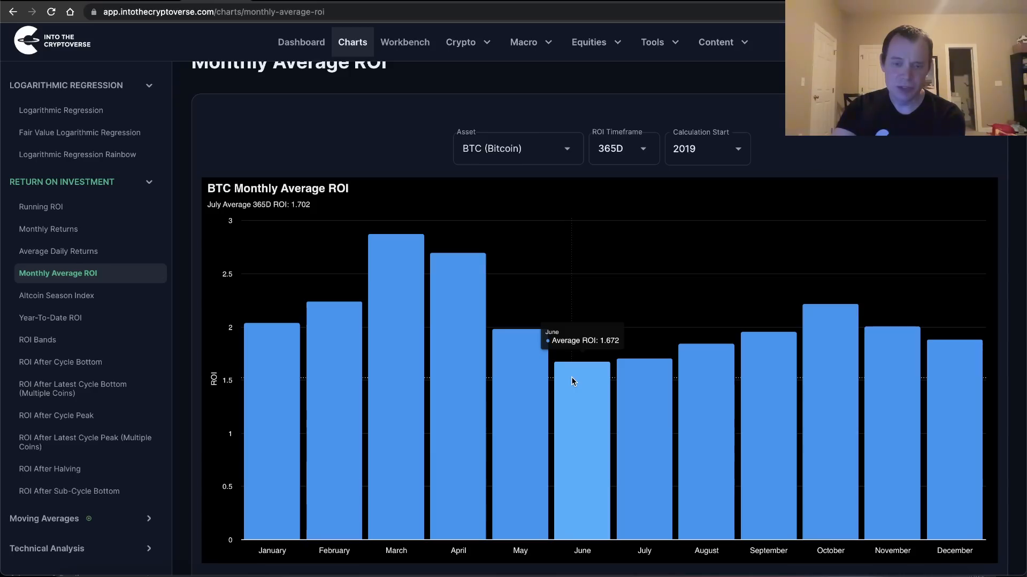
mouse_move(656, 397)
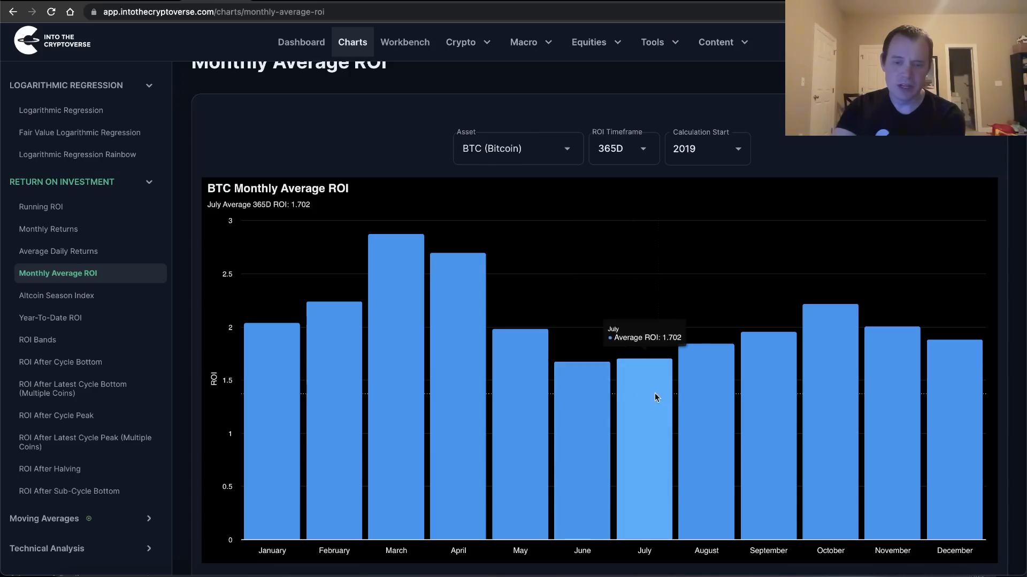
mouse_move(652, 392)
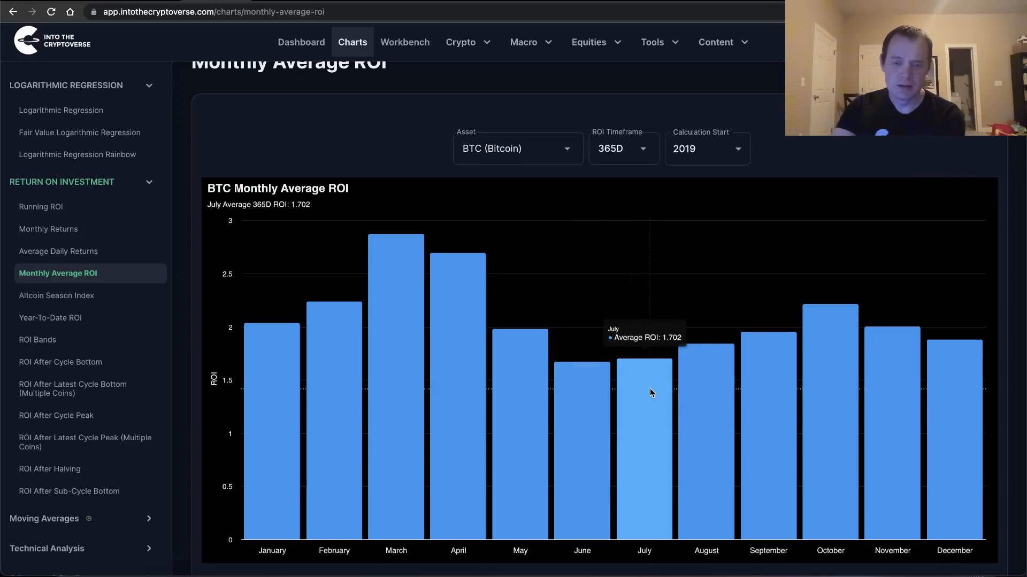
mouse_move(658, 392)
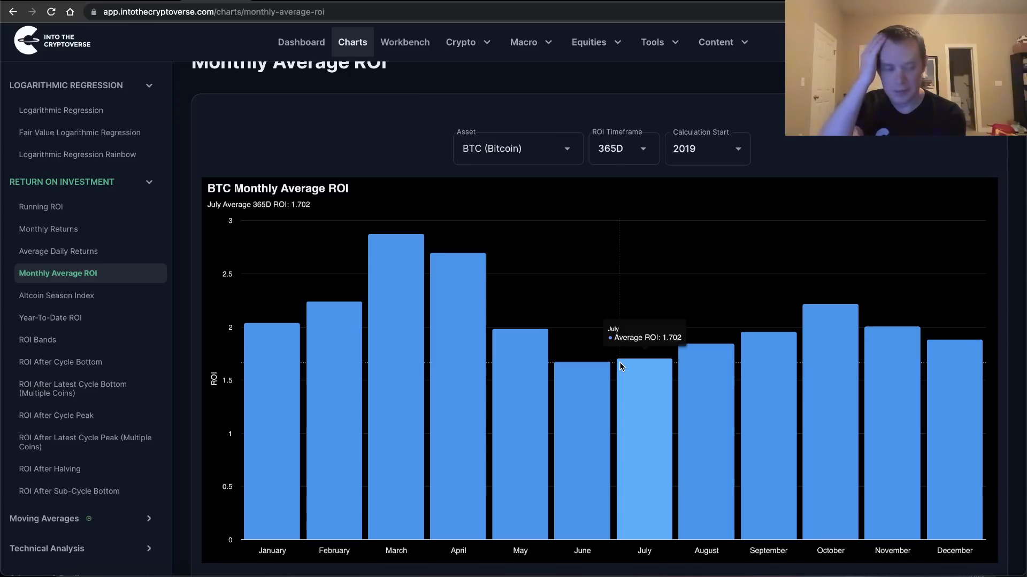
mouse_move(549, 335)
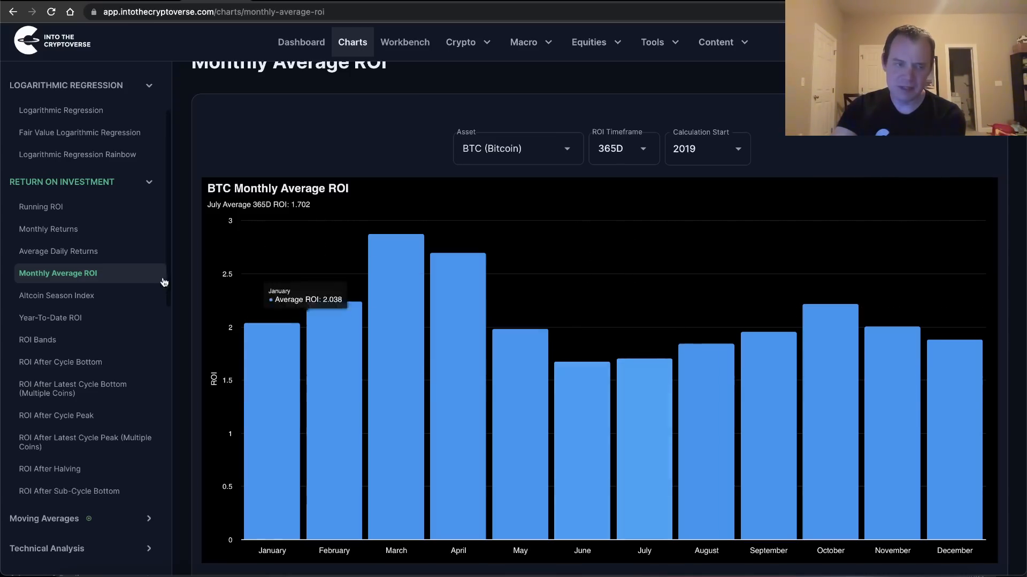
Show the BTC Year-To-Date ROI chart with the 2015, 2011 and 2023 lines toggled in the legend.
click(50, 318)
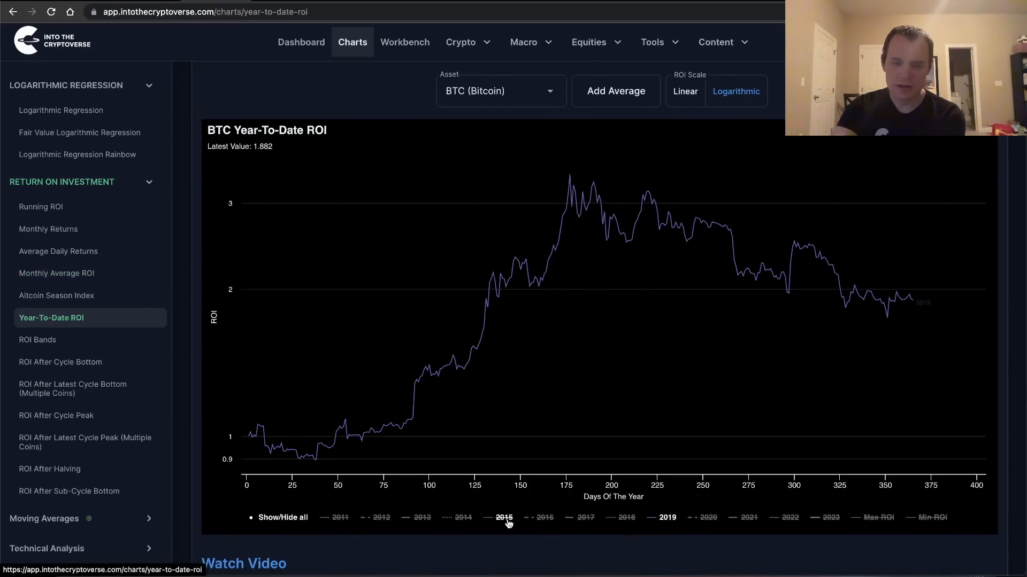
click(502, 518)
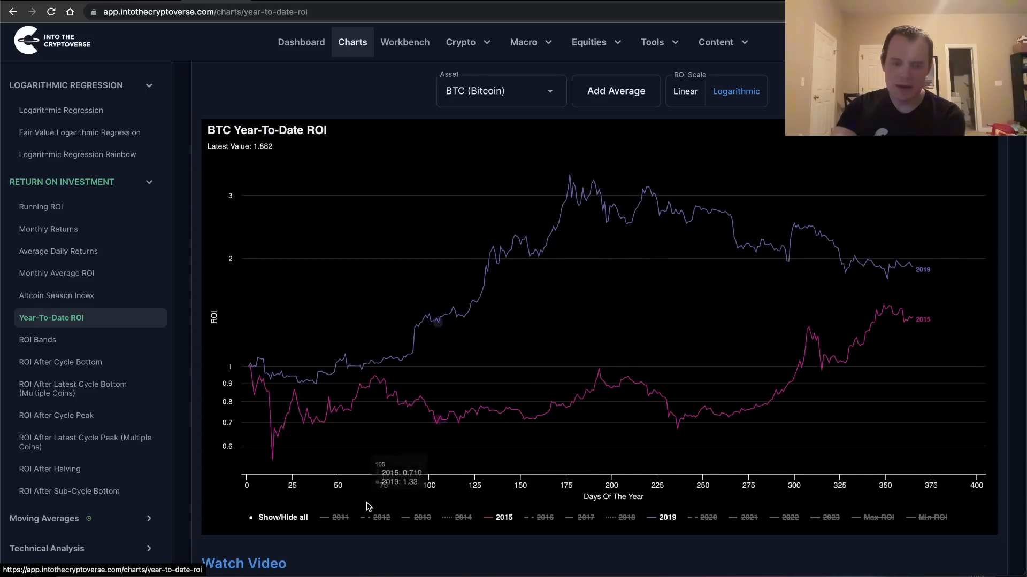
click(335, 517)
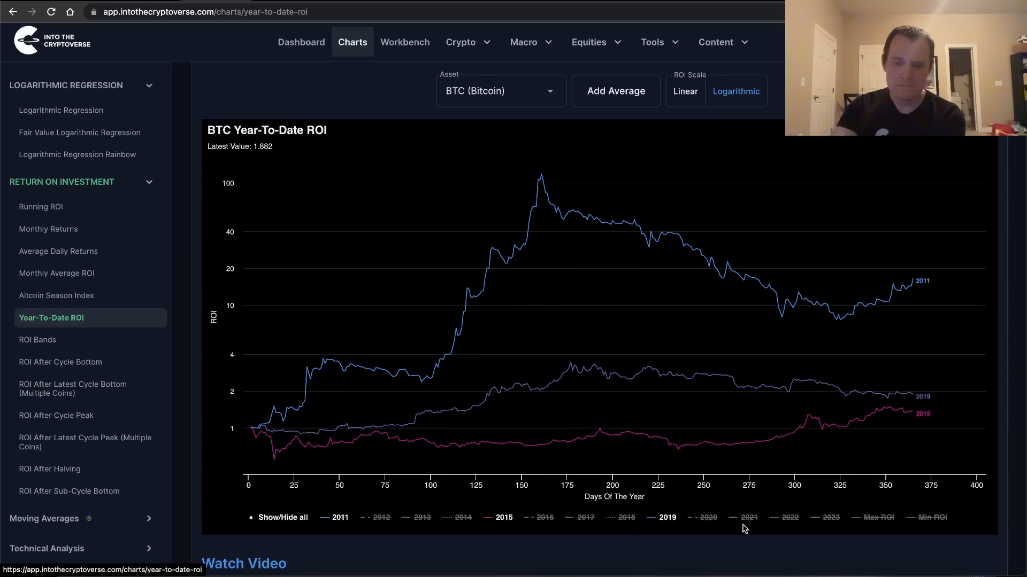
click(826, 517)
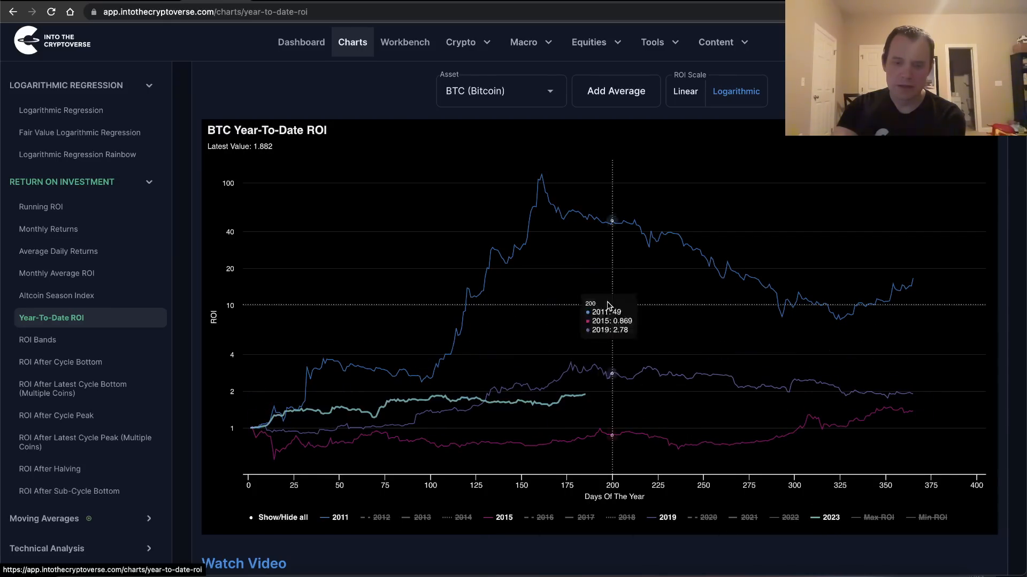
mouse_move(578, 392)
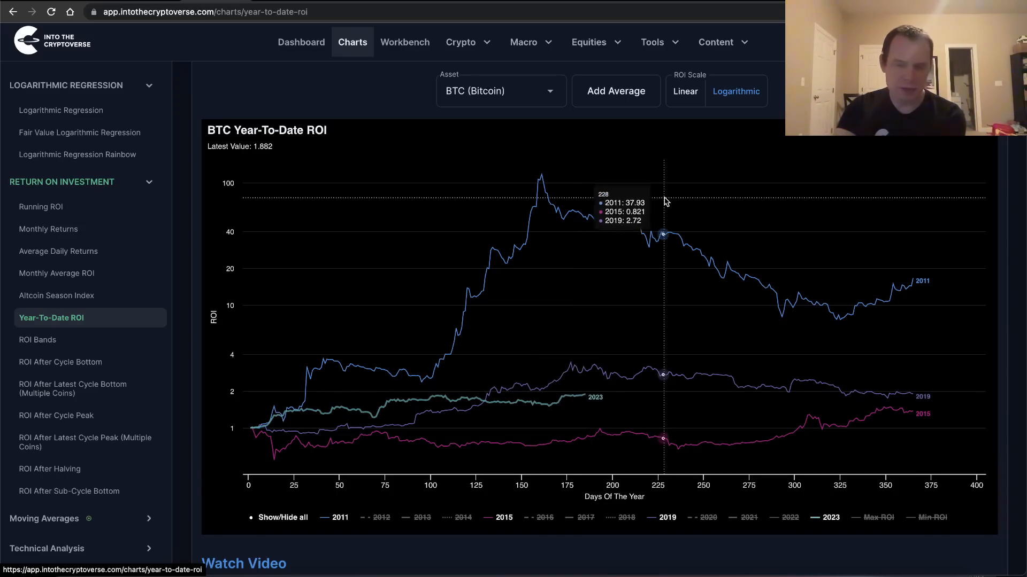
mouse_move(675, 255)
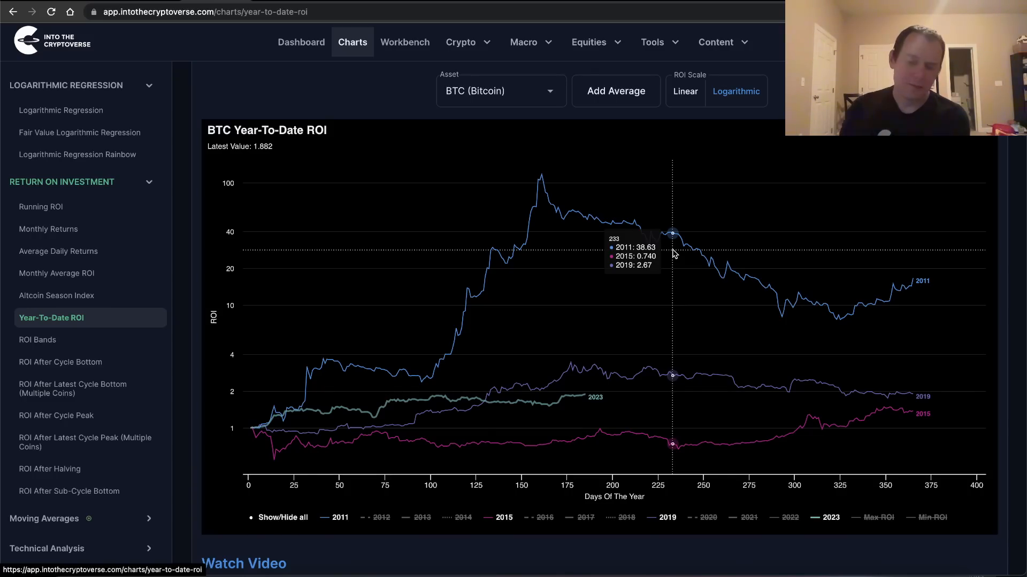
mouse_move(584, 374)
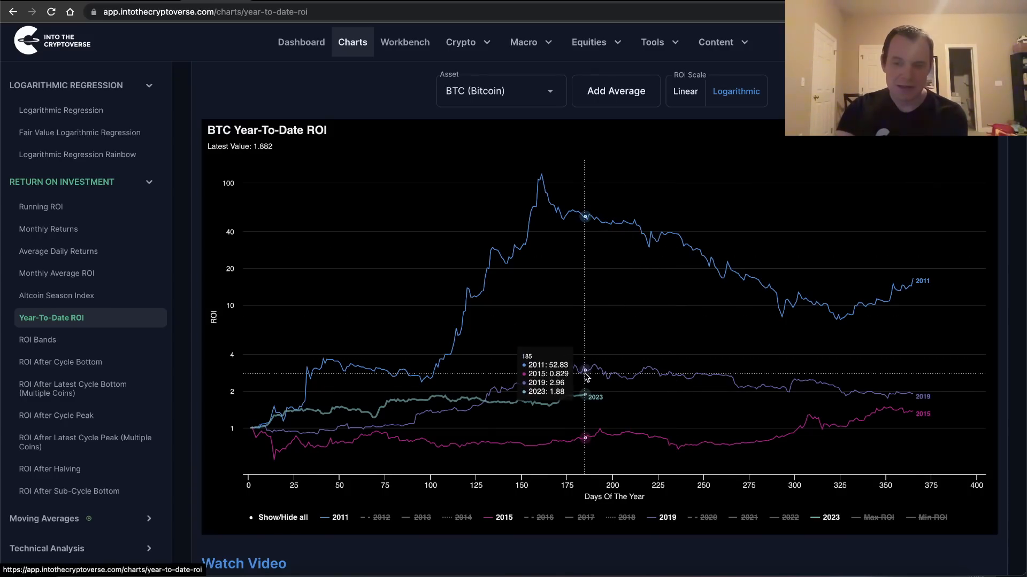
mouse_move(599, 391)
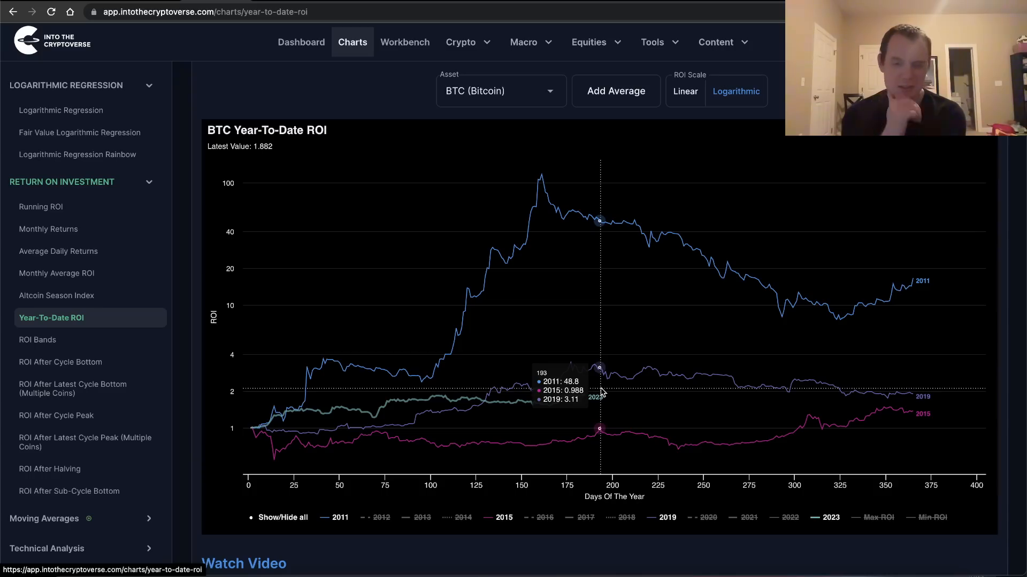
mouse_move(574, 305)
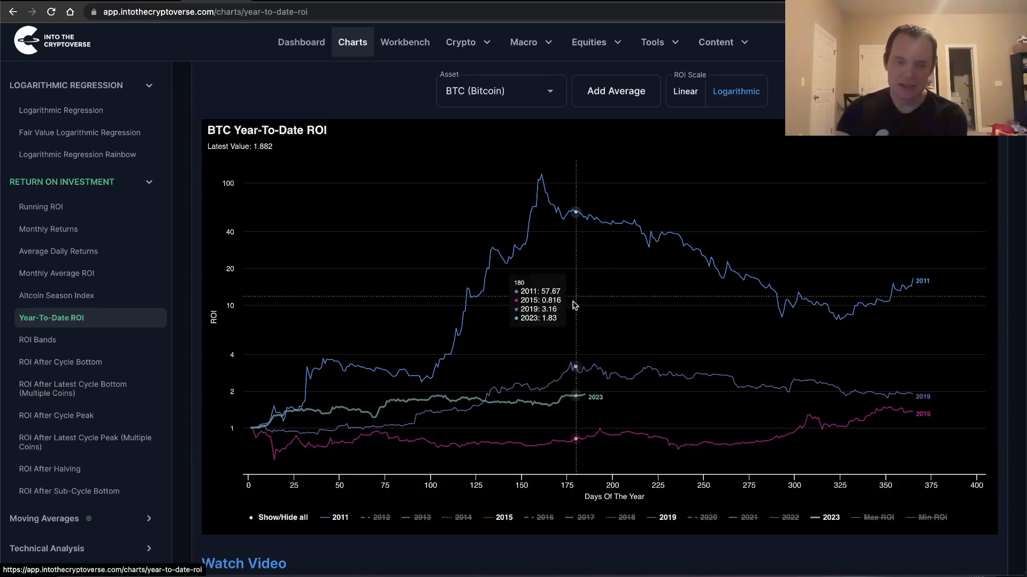
mouse_move(583, 402)
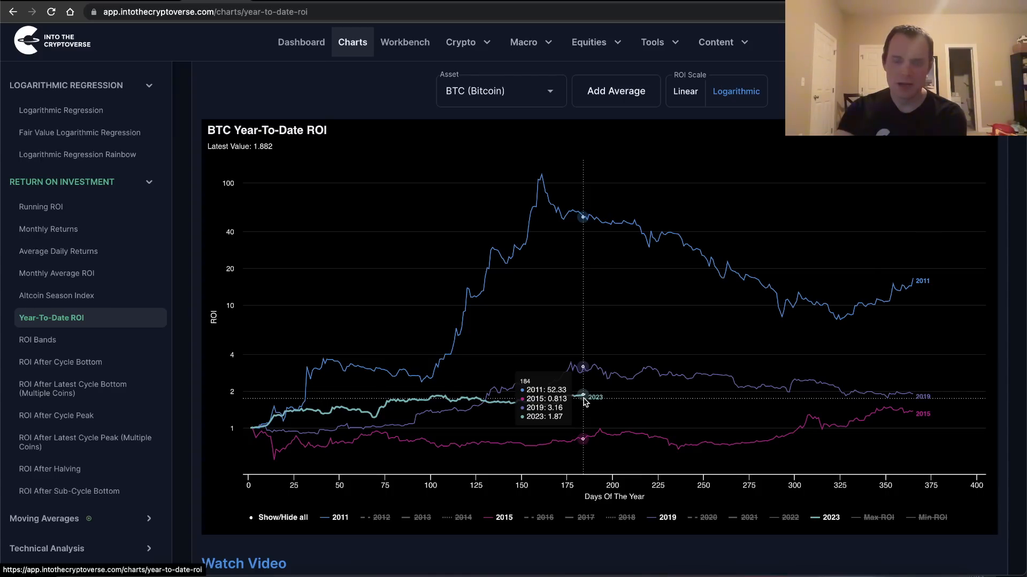
mouse_move(583, 398)
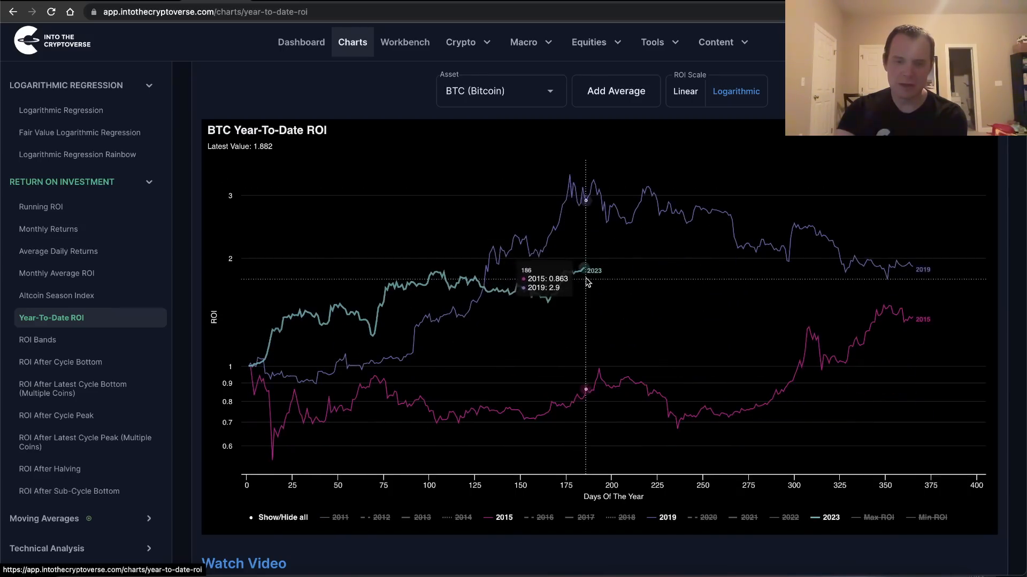
mouse_move(590, 211)
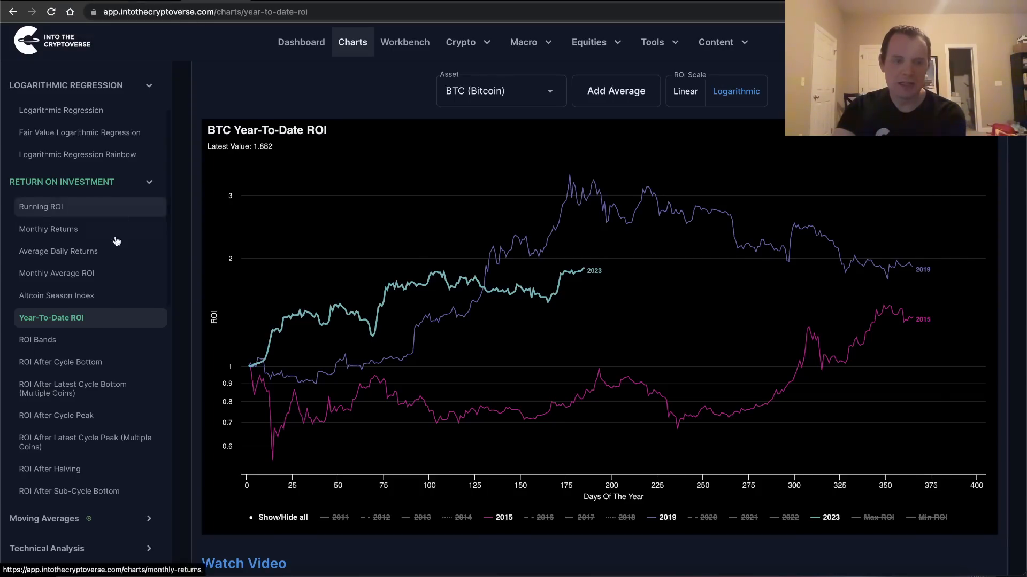
Return to the BTC Monthly Average ROI chart at 90D calculated from 2010.
click(57, 272)
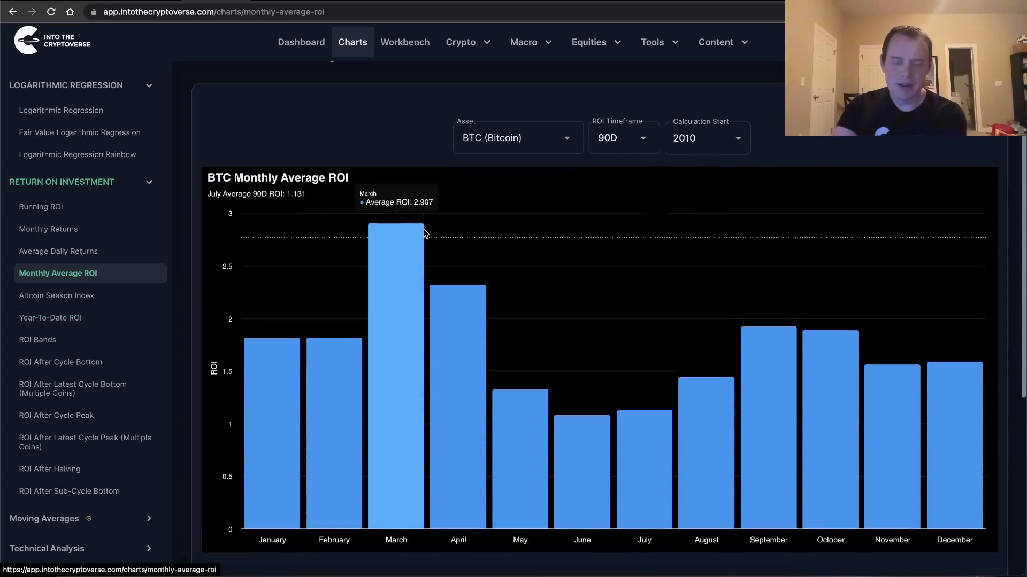
scroll(down, 3)
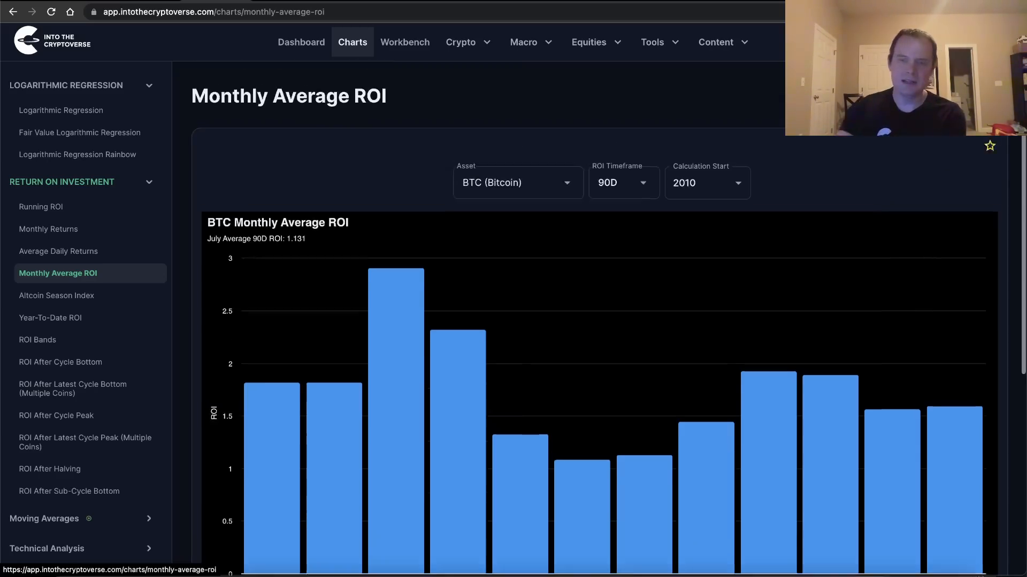
scroll(down, 3)
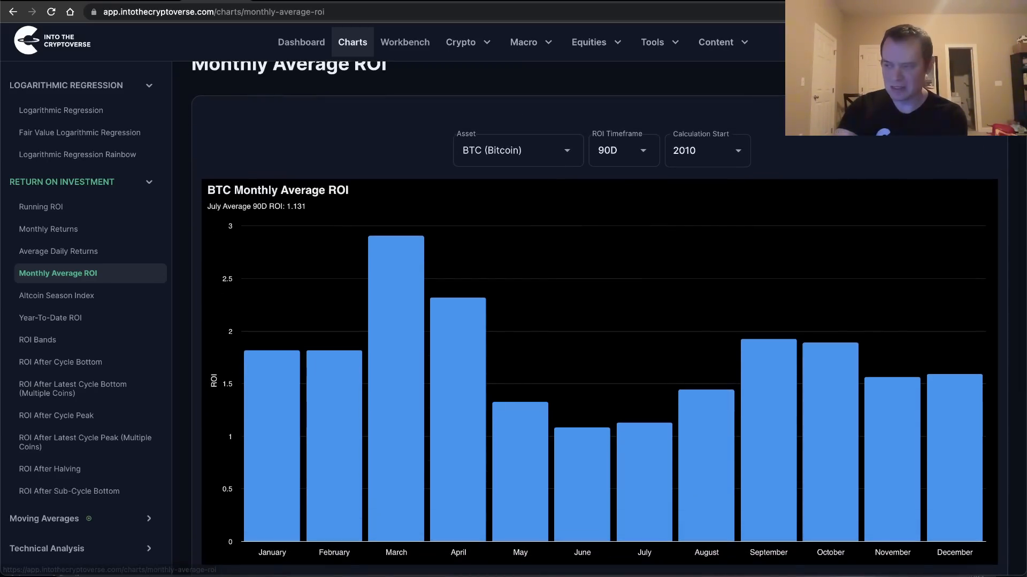